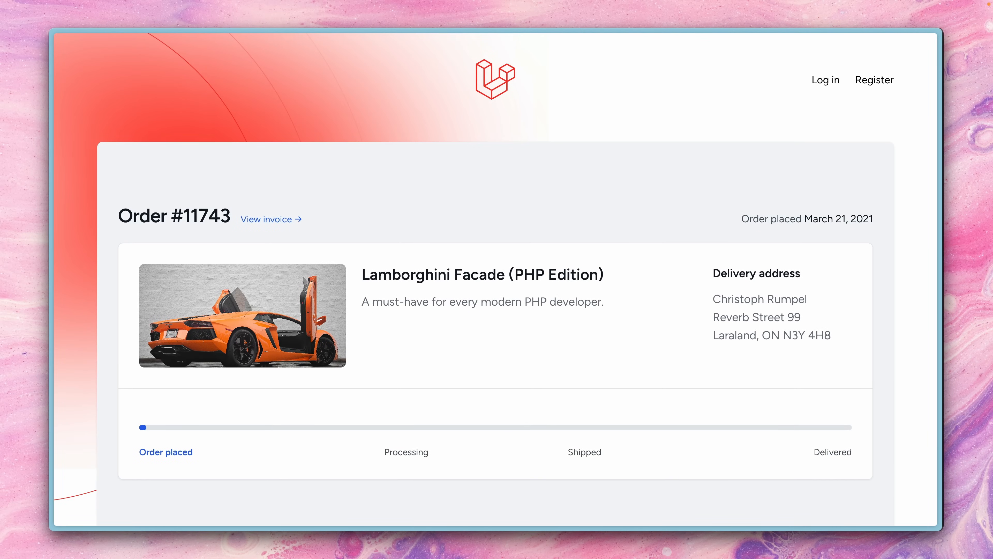
mouse_move(422, 229)
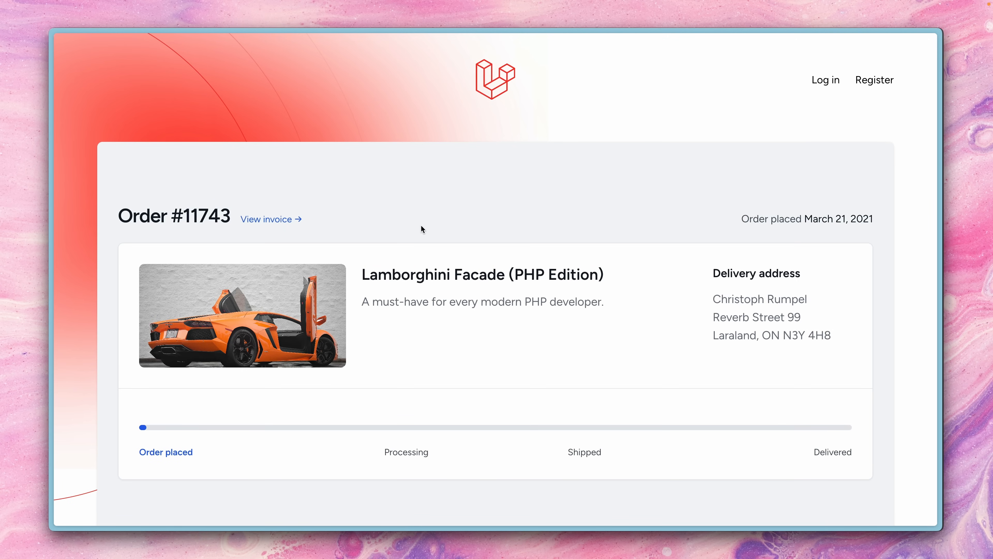
mouse_move(453, 299)
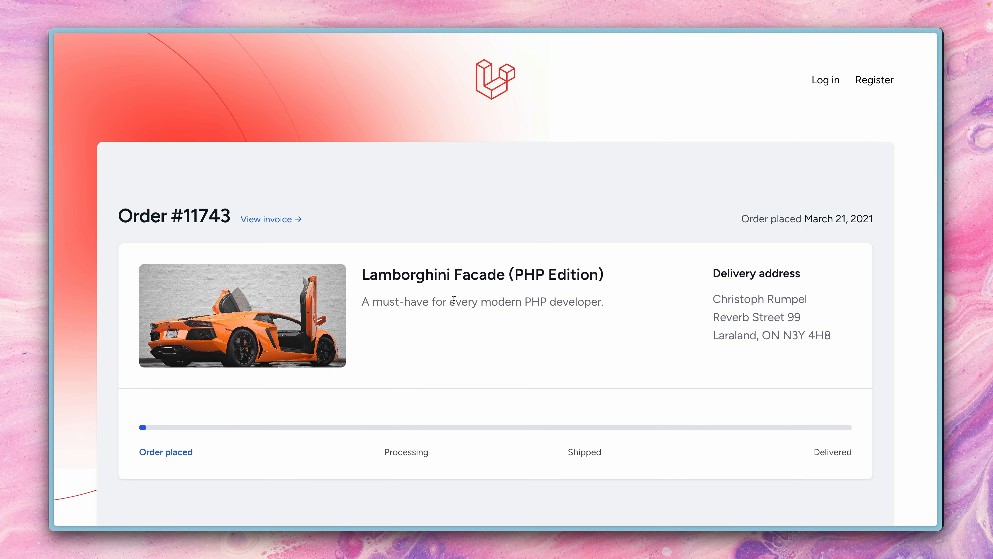
Set the order row's status to 'shipped' in the orders table.
drag(402, 301, 604, 302)
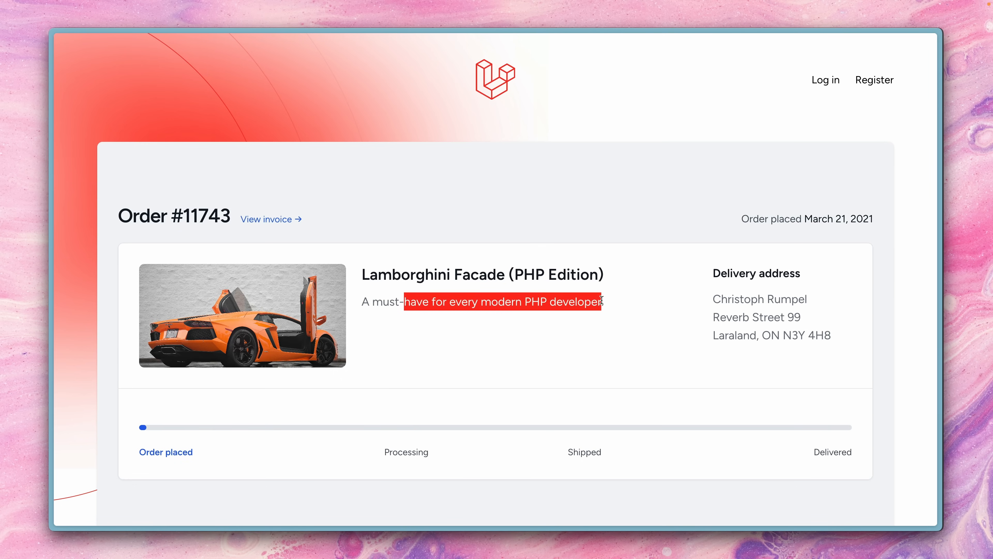
click(618, 305)
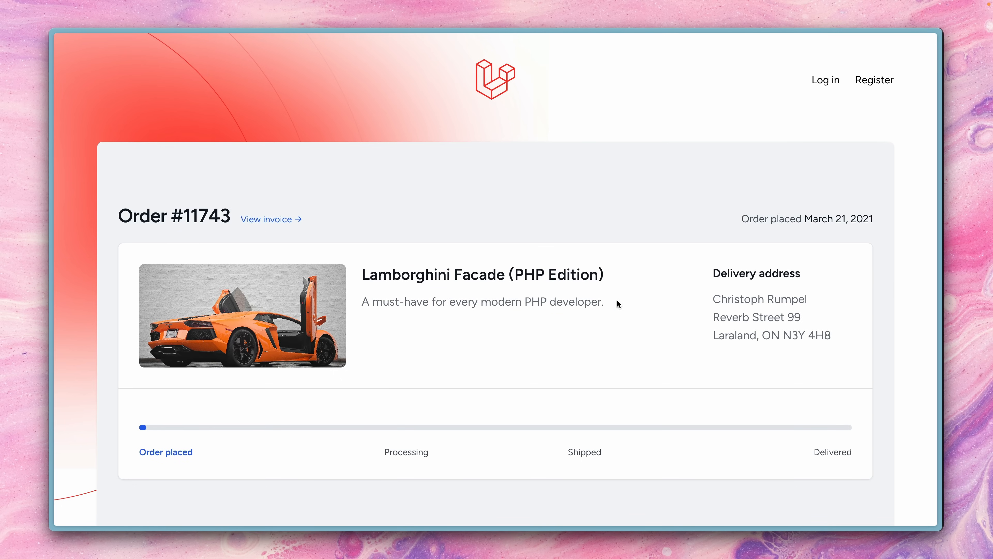
mouse_move(183, 466)
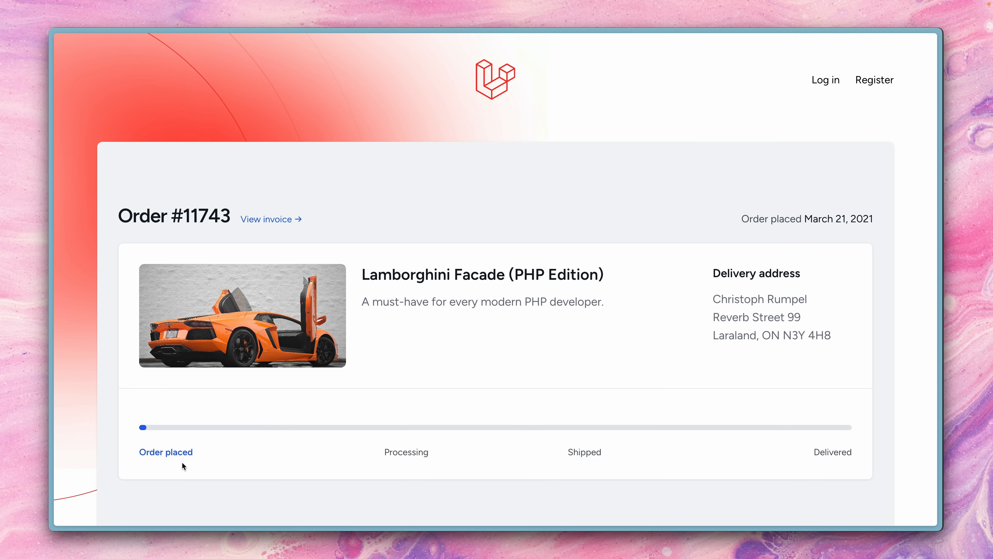
mouse_move(173, 466)
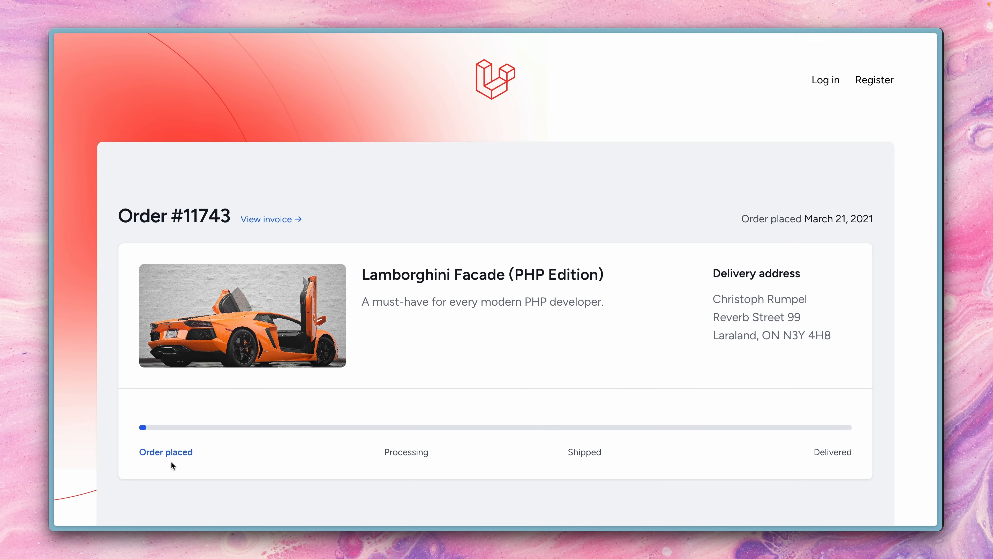
mouse_move(846, 466)
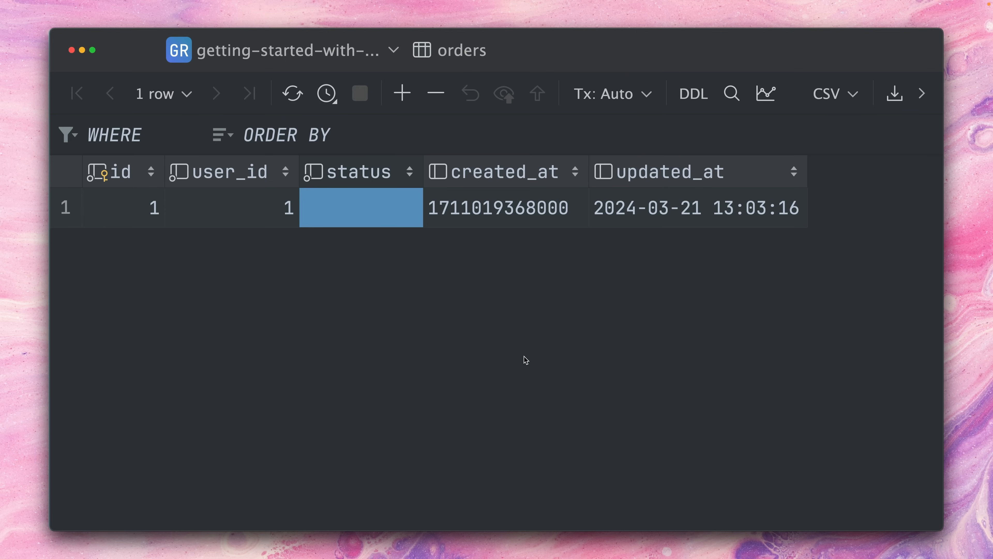
double_click(360, 208)
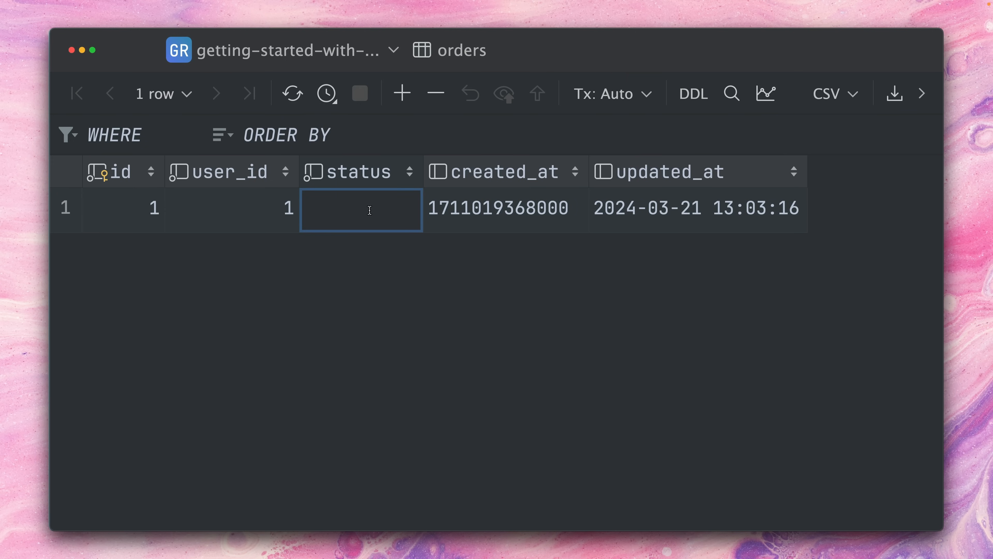
text(shipped)
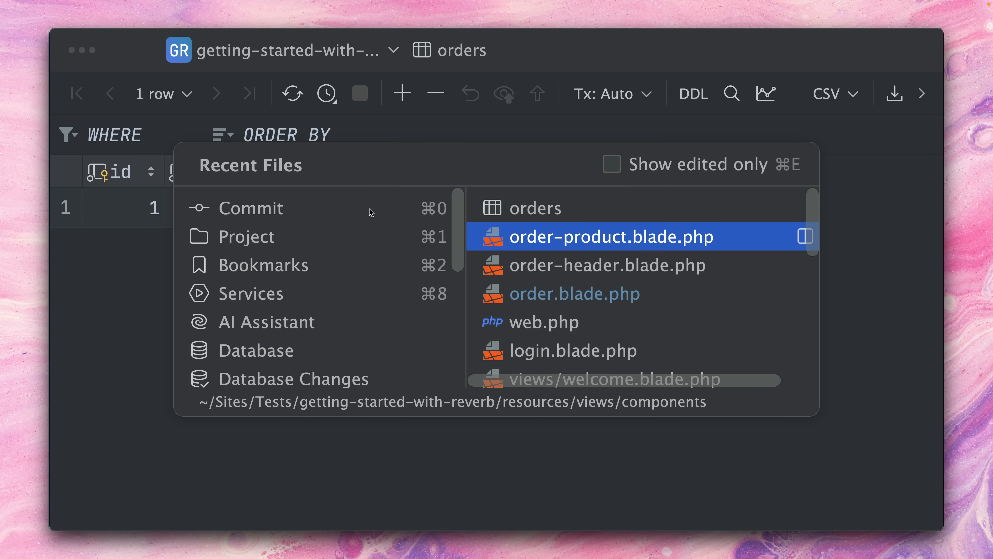
Review the progressBar markup in order-product.blade.php.
click(610, 237)
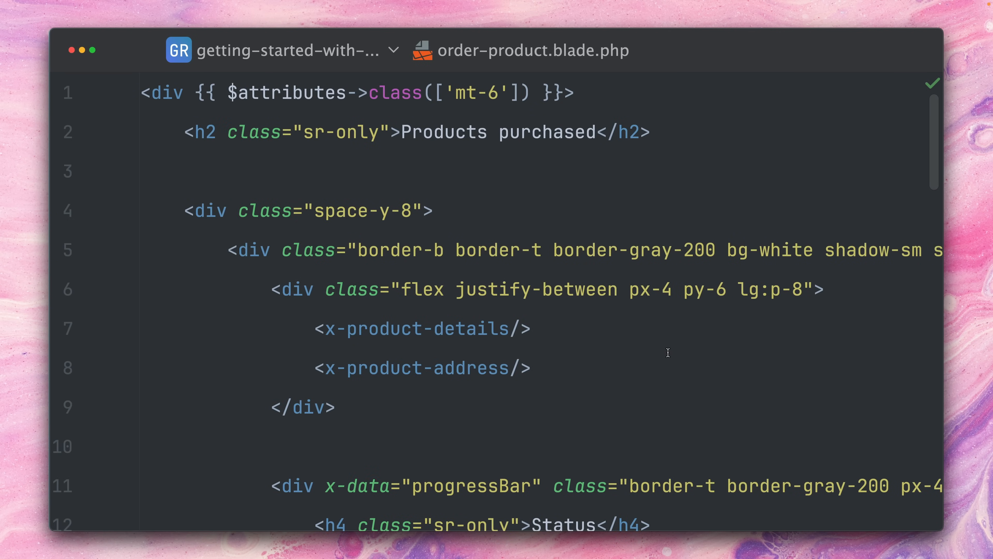
scroll(down, 3)
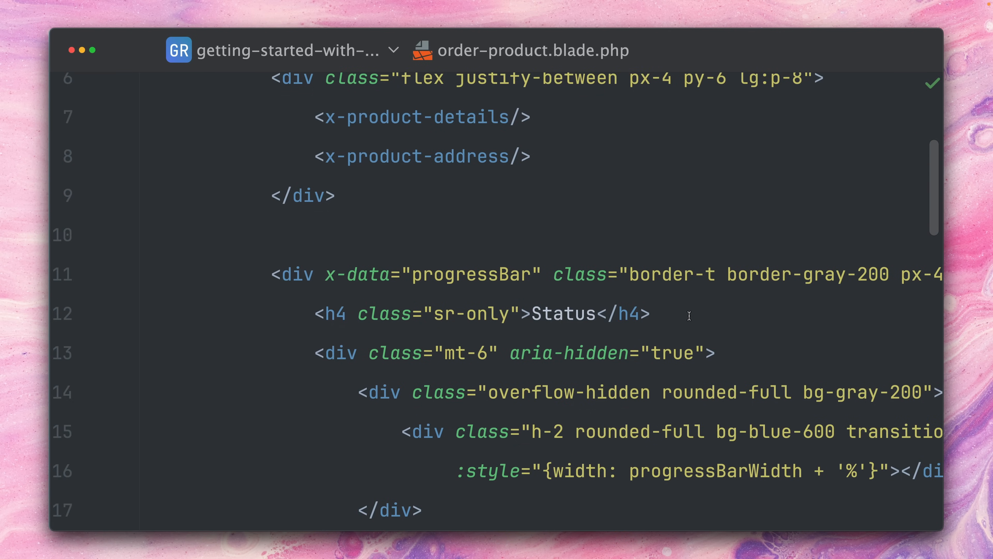
scroll(down, 3)
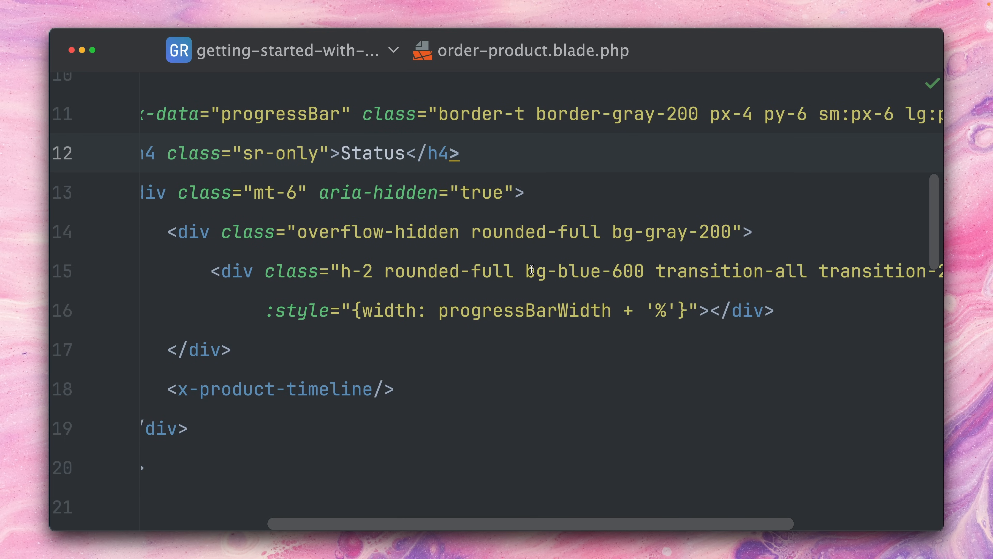
double_click(584, 271)
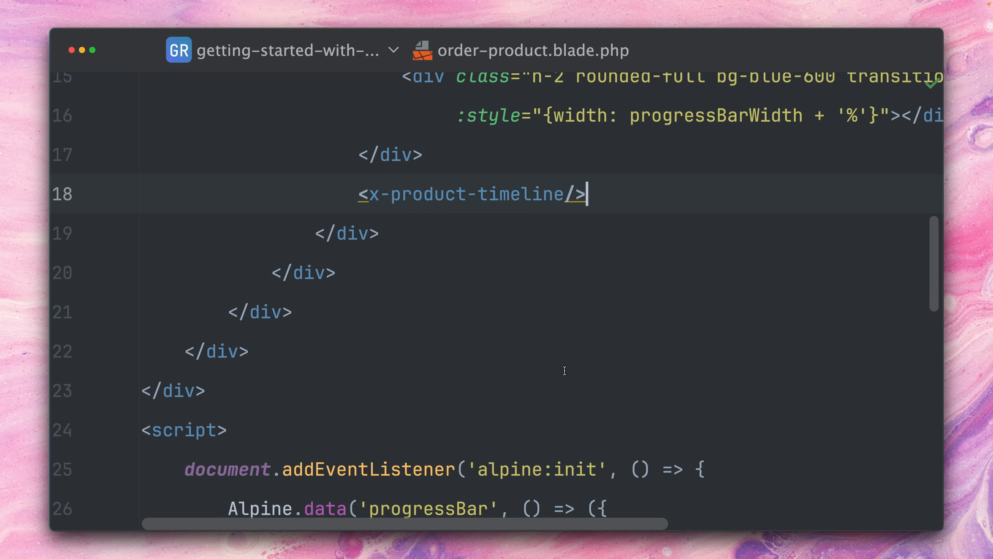
scroll(down, 3)
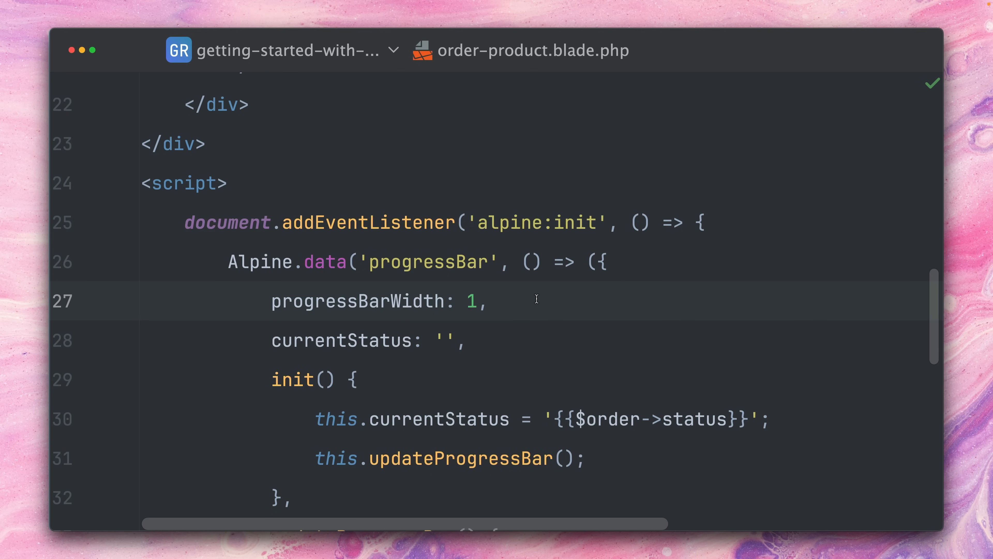
scroll(down, 3)
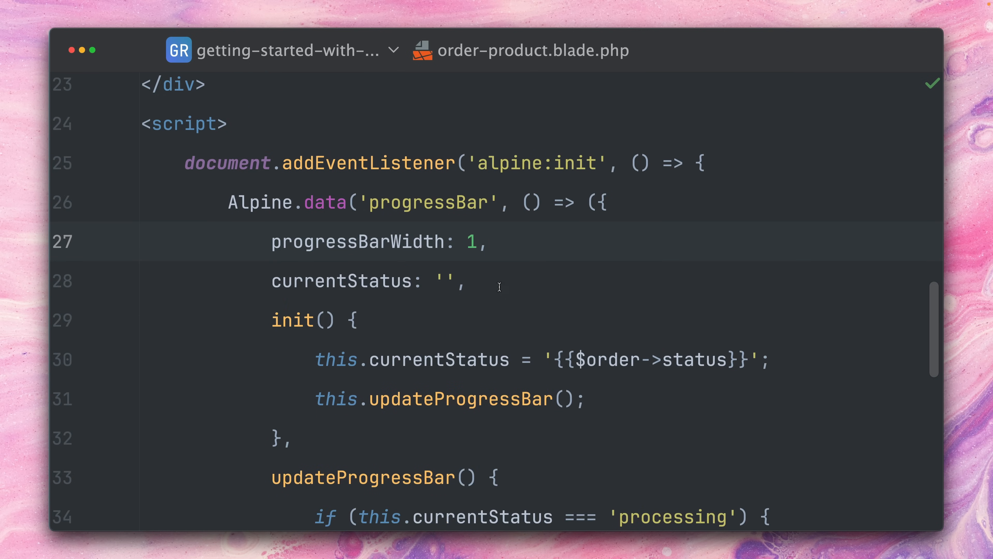
scroll(down, 3)
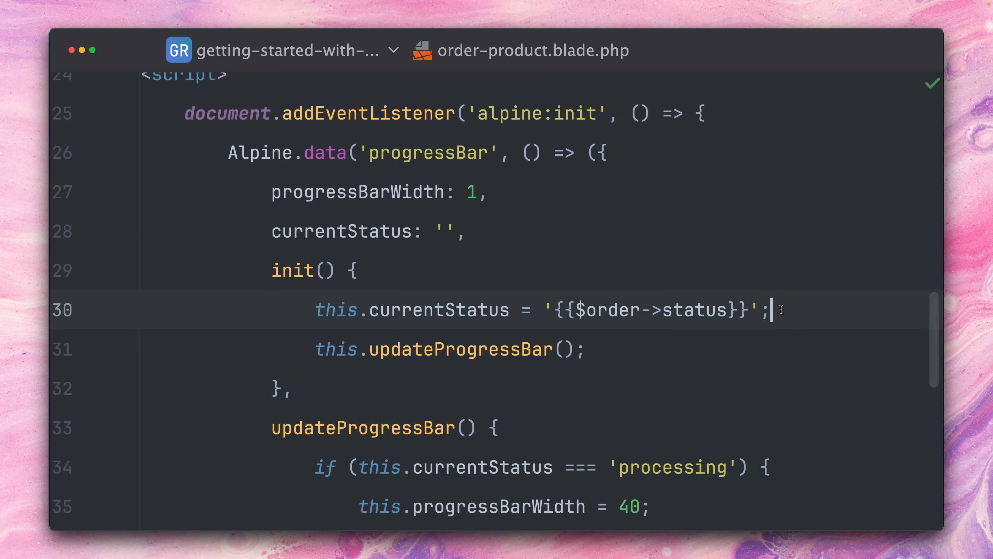
mouse_move(633, 312)
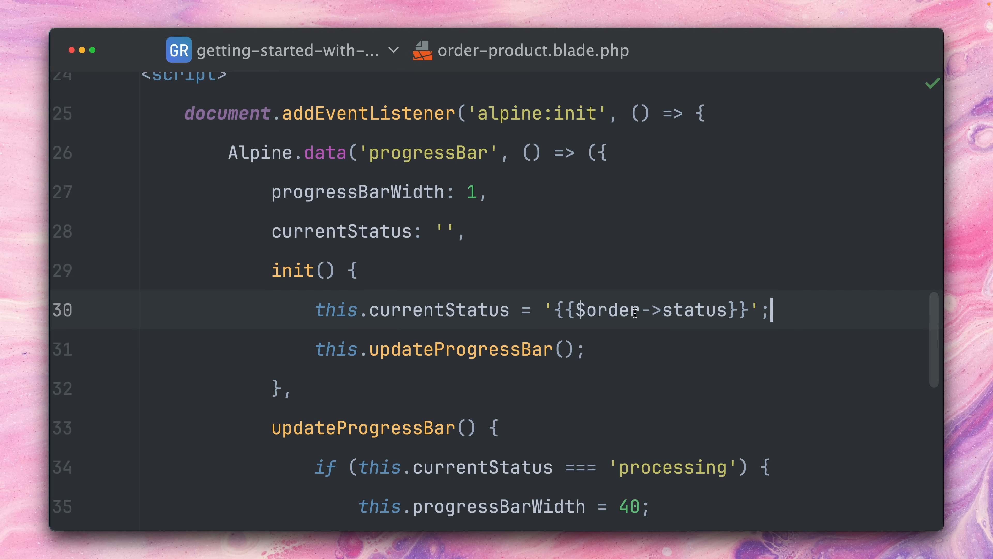
Review the Alpine script mapping $order status to the bar width.
double_click(606, 310)
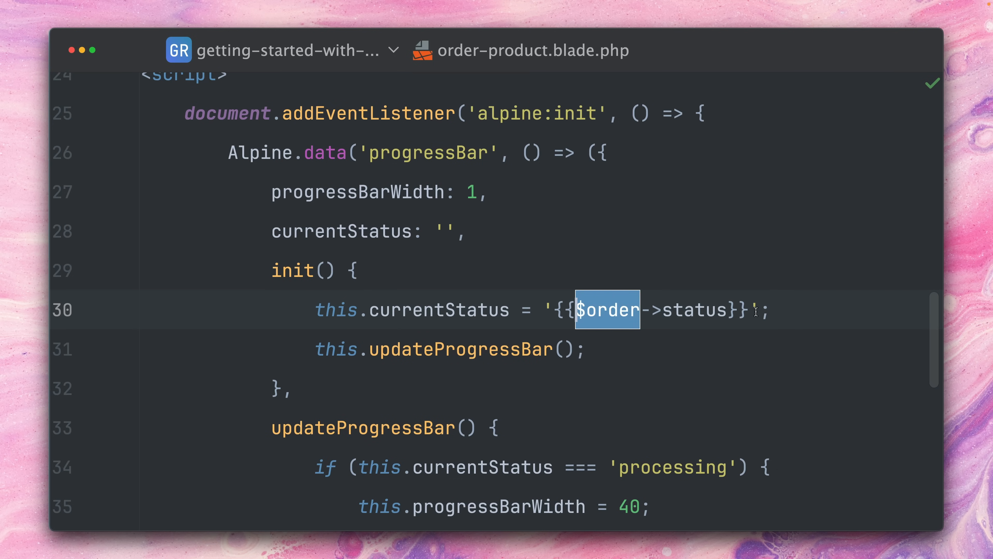
click(768, 310)
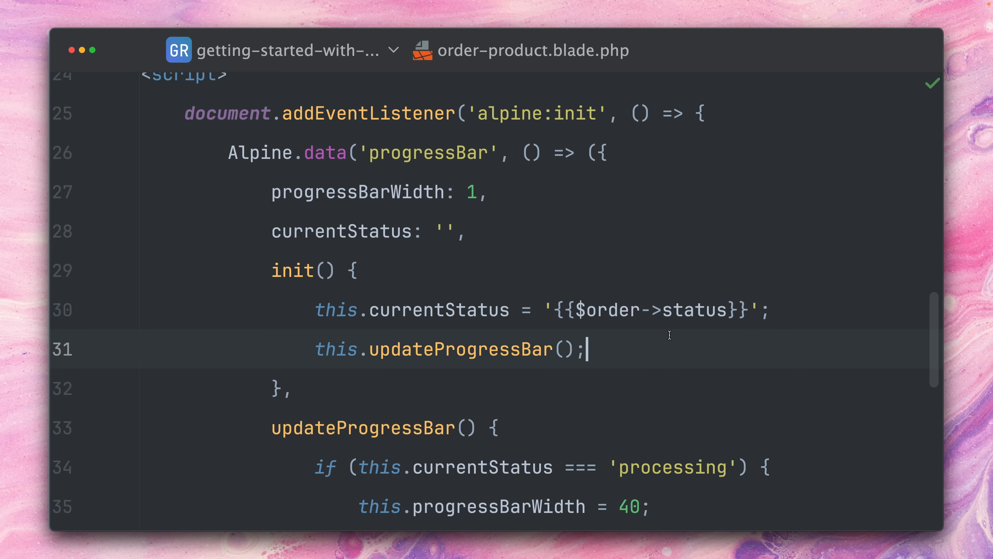
scroll(down, 3)
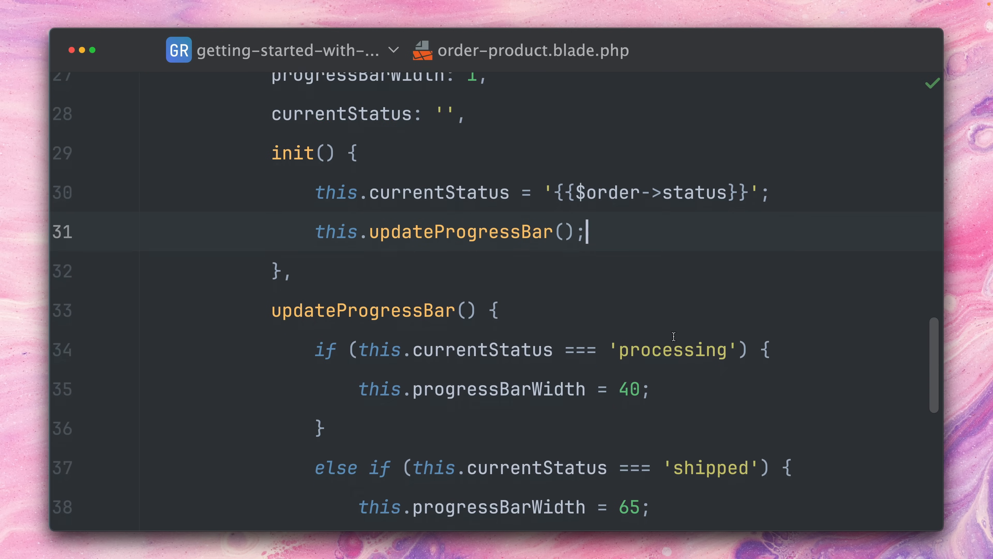
scroll(down, 3)
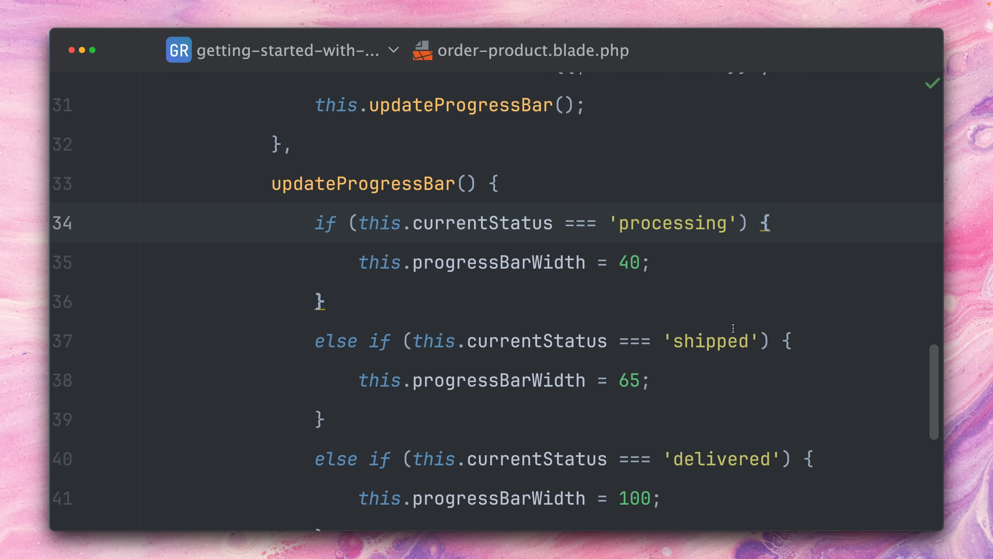
scroll(down, 3)
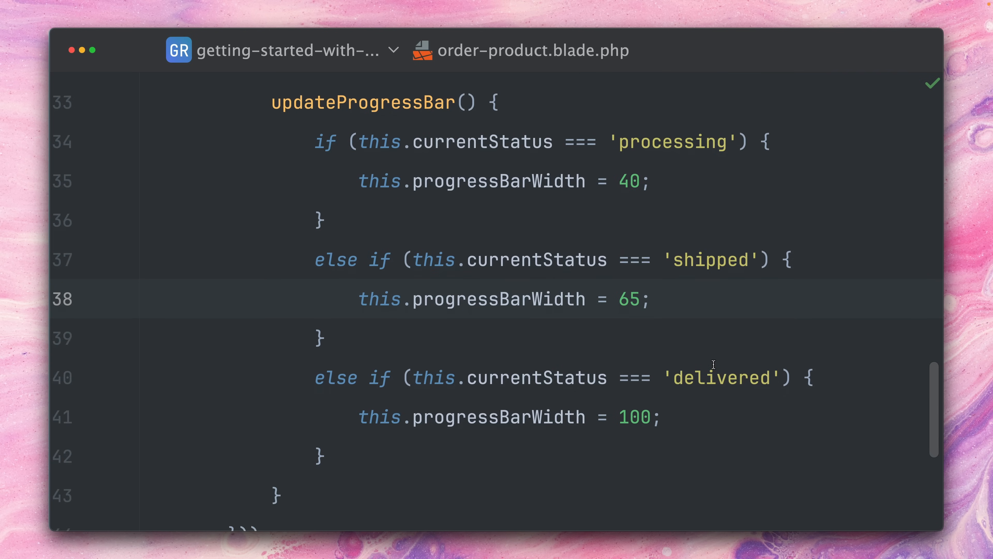
scroll(down, 3)
text(php a)
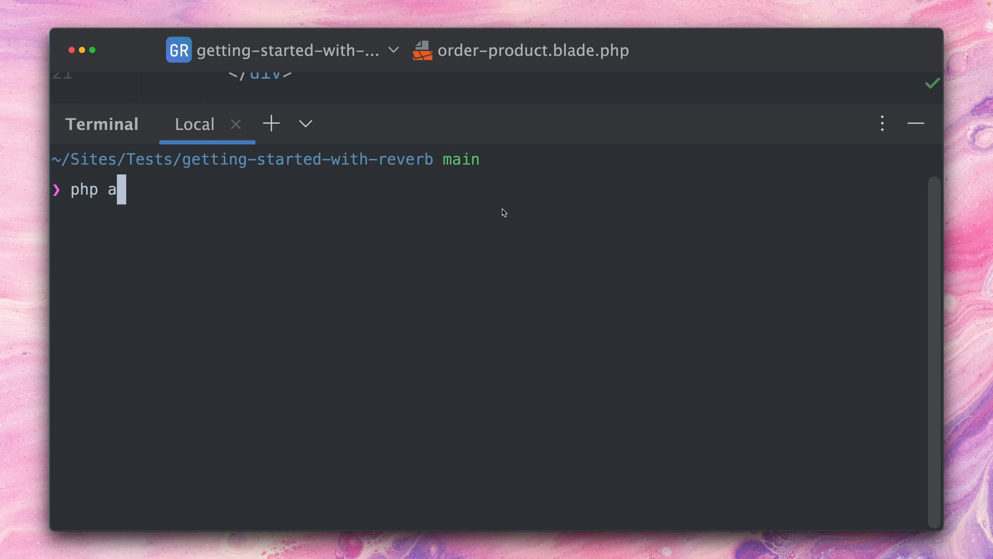
Run php artisan install:broadcast and confirm installing Laravel Reverb.
text(rtisan install:)
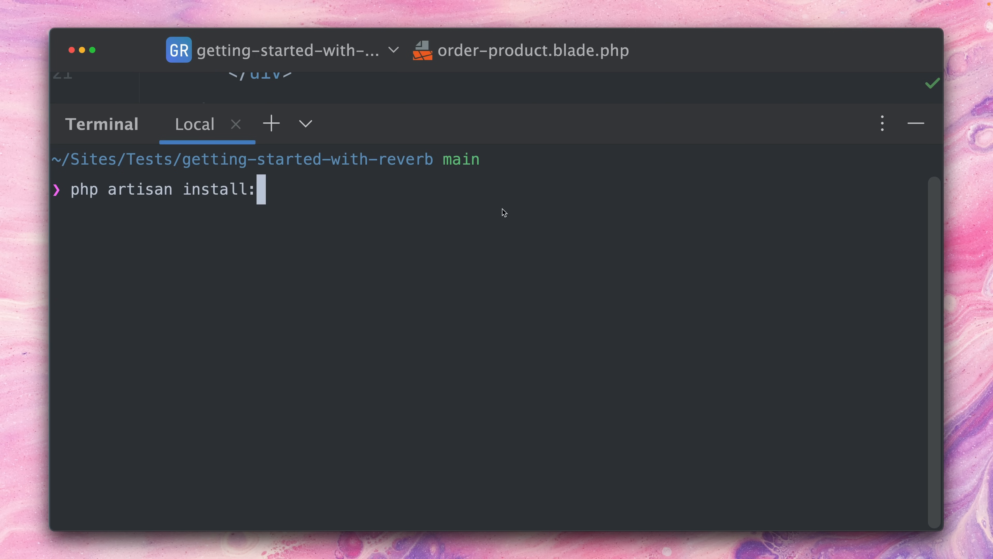
text(broadcast)
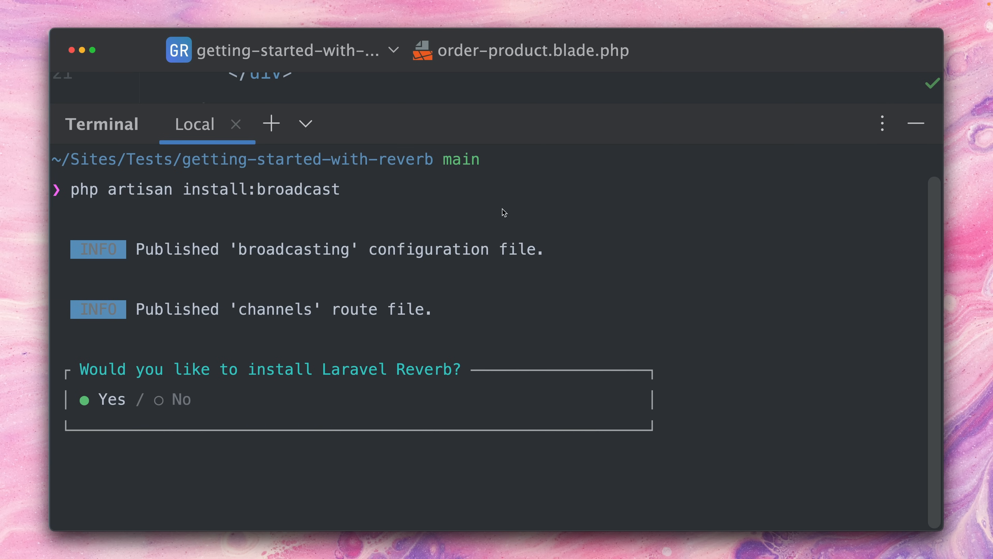
key(enter)
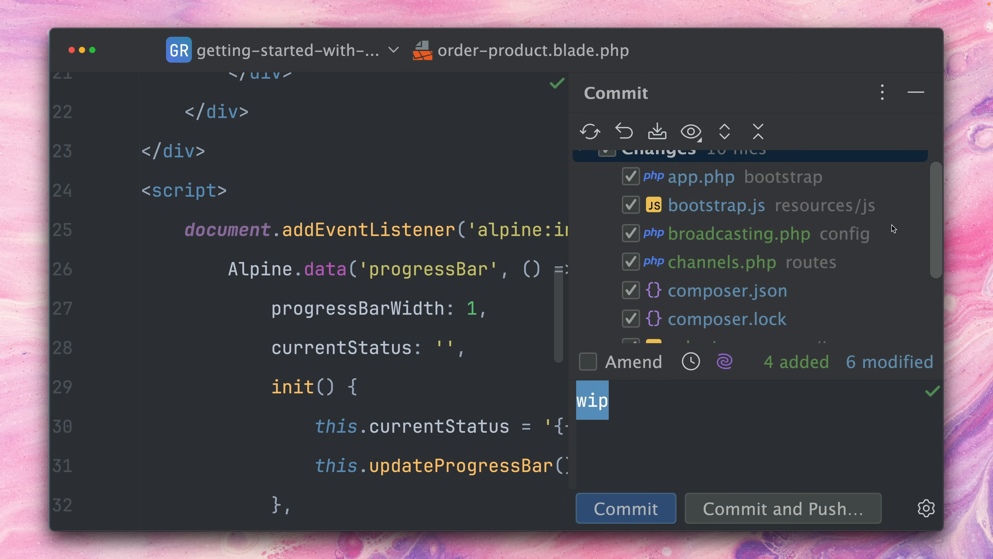
Review the broadcasting.php, channels.php and bootstrap app.php diffs in the Commit panel.
click(738, 234)
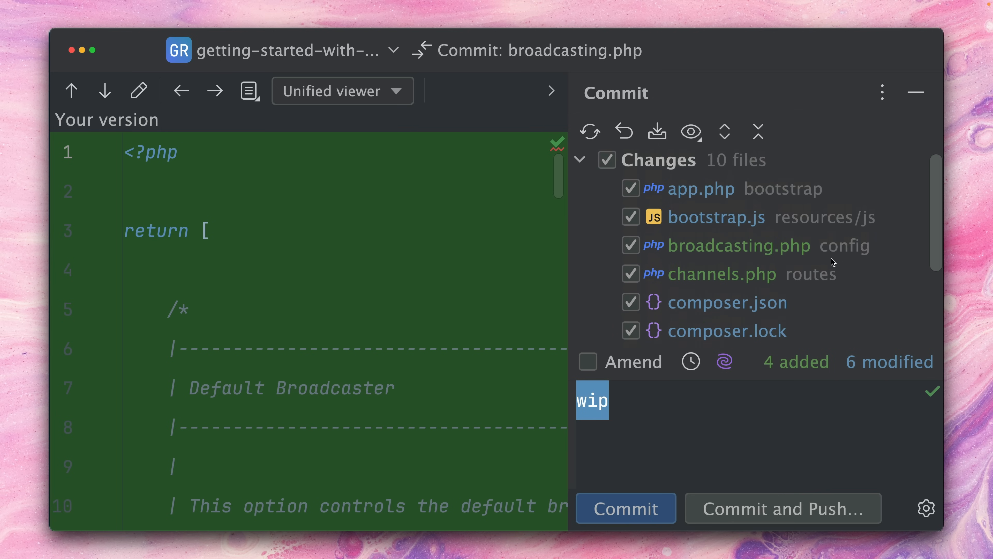
click(720, 273)
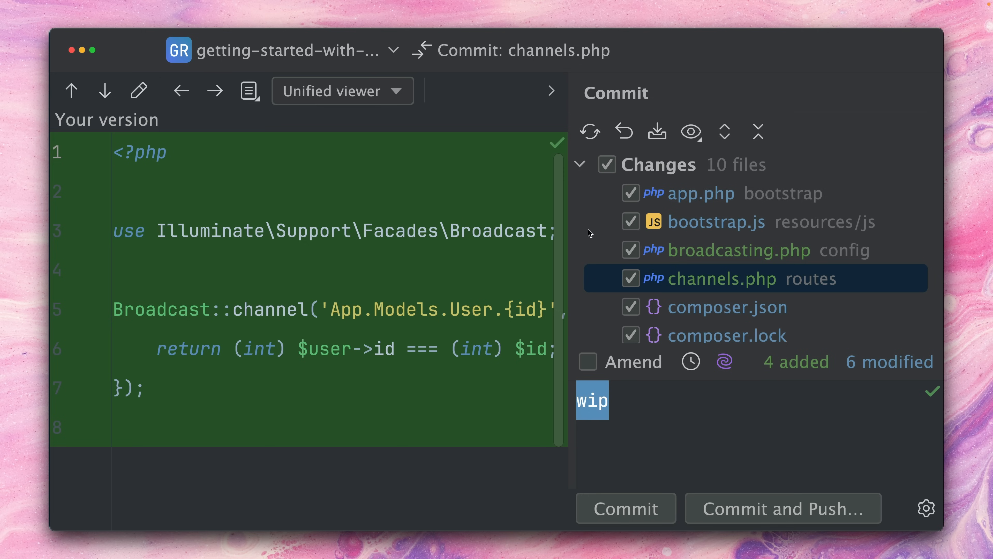
click(701, 193)
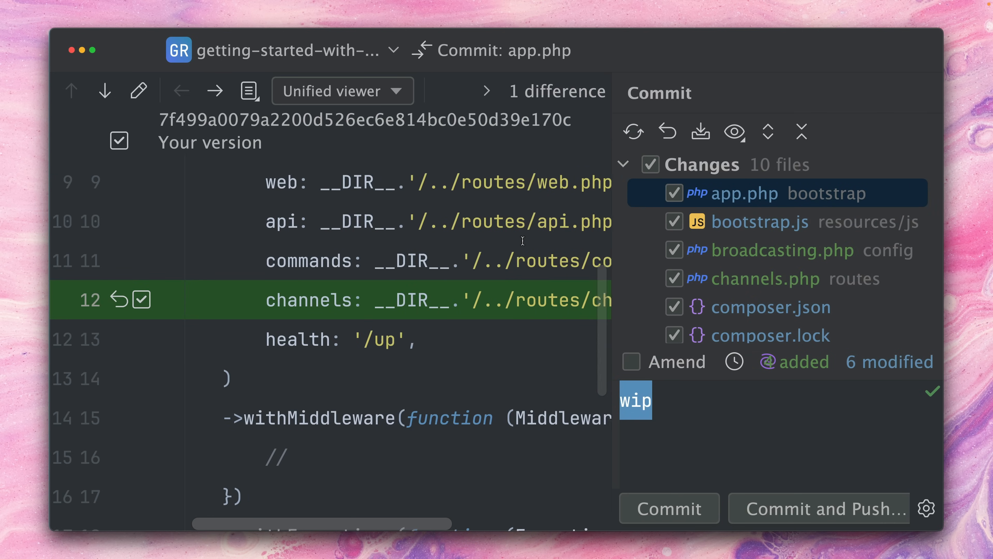
scroll(right, 3)
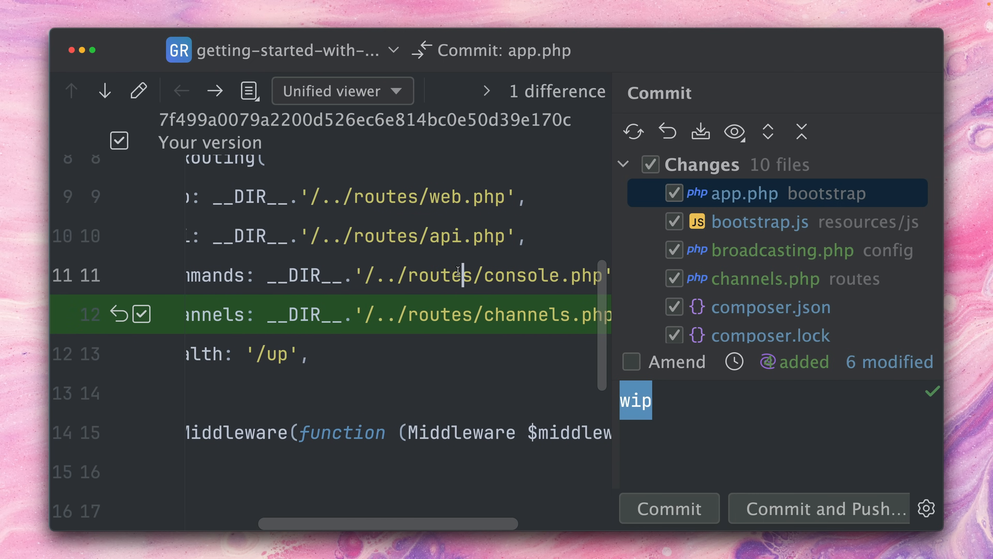
Review the bootstrap.js and new echo.js diffs, then the .env Reverb settings.
click(758, 222)
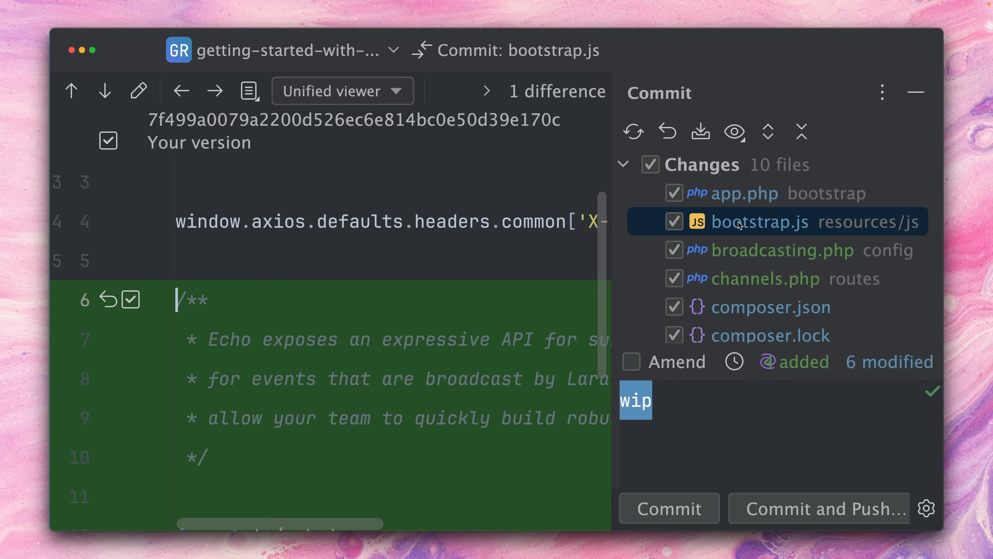
scroll(down, 3)
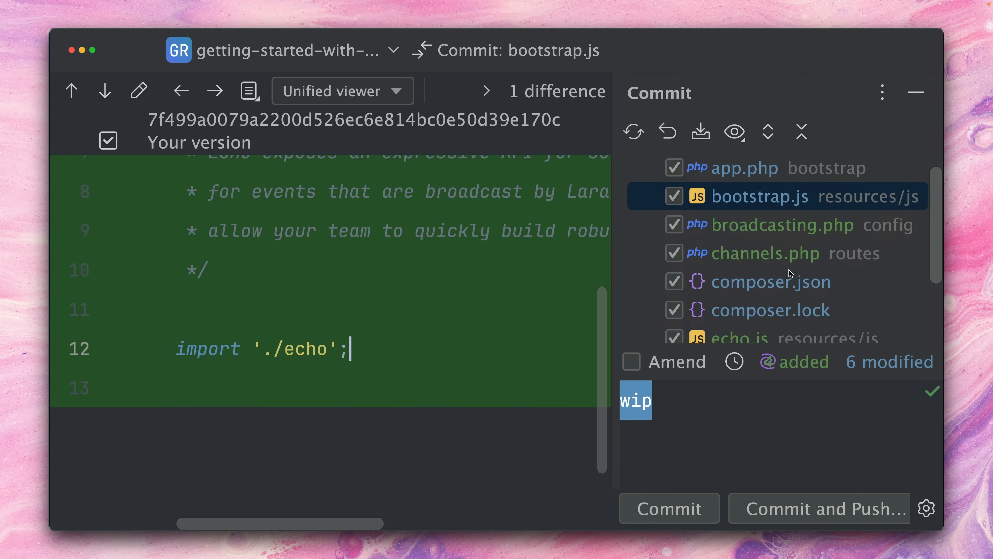
click(740, 264)
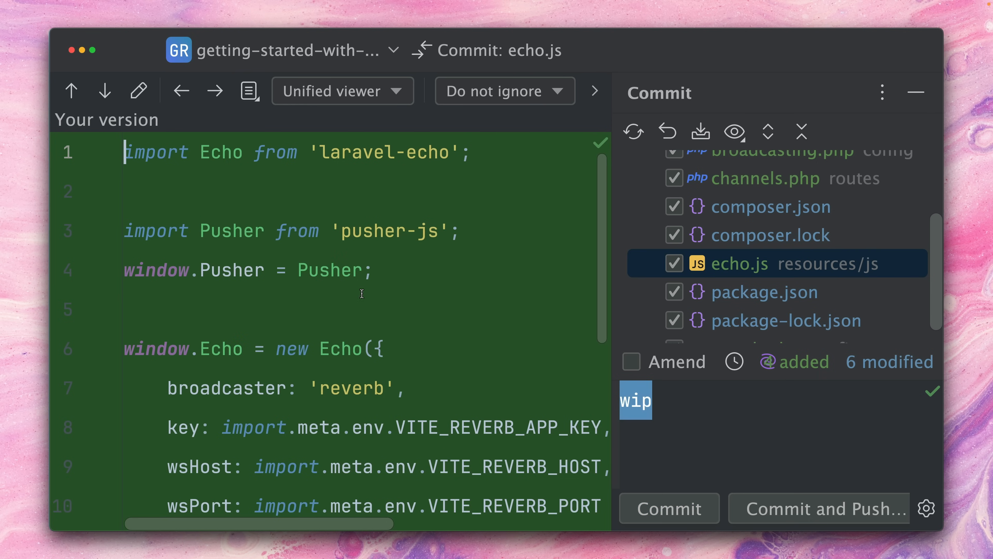
scroll(down, 3)
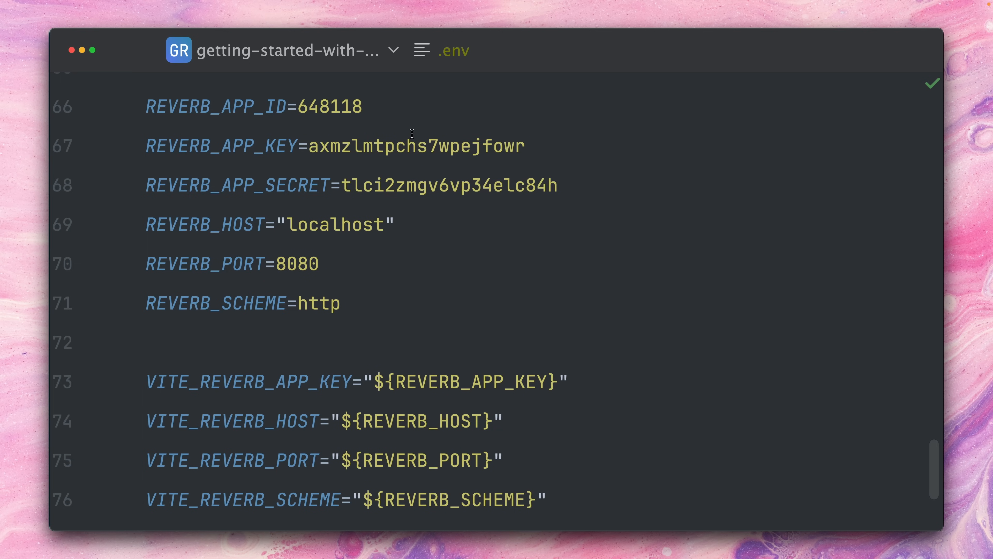
click(363, 107)
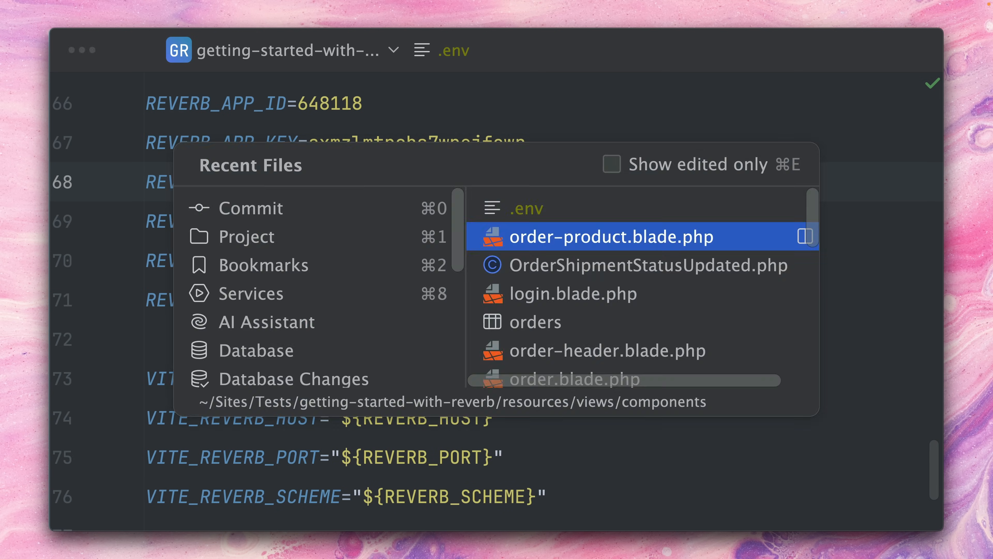
Inspect OrderShipmentStatusUpdated's broadcastOn returning Channel 'orders.' plus the order id.
click(633, 265)
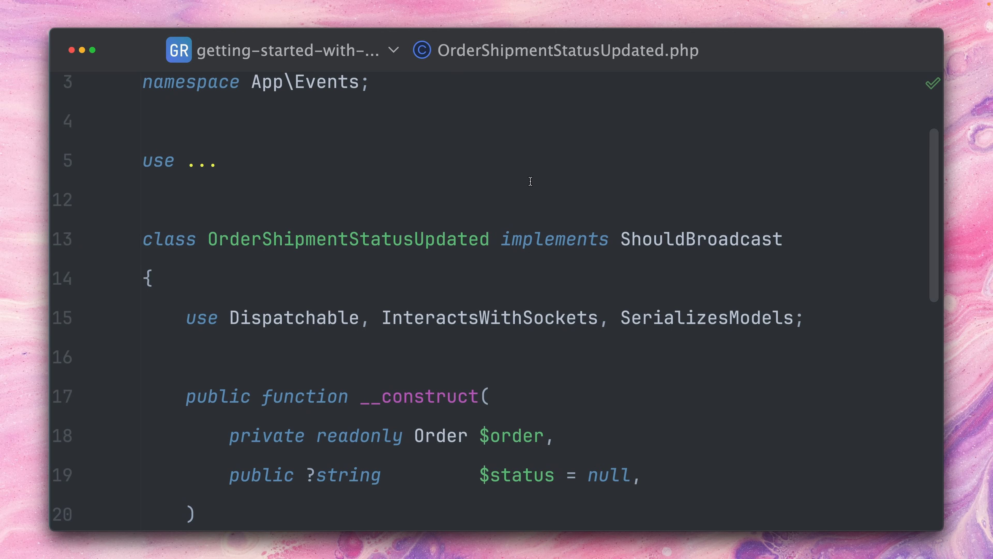
scroll(down, 3)
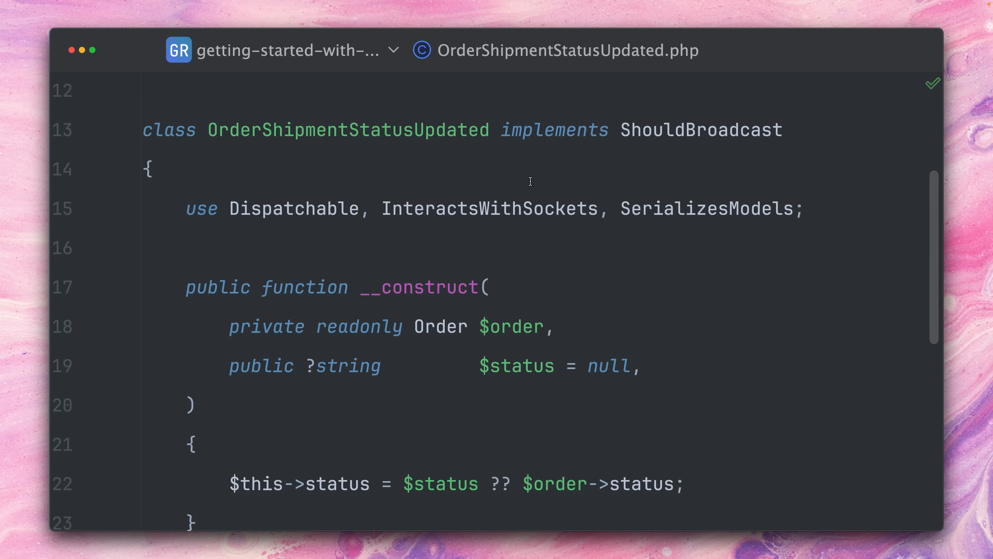
scroll(down, 3)
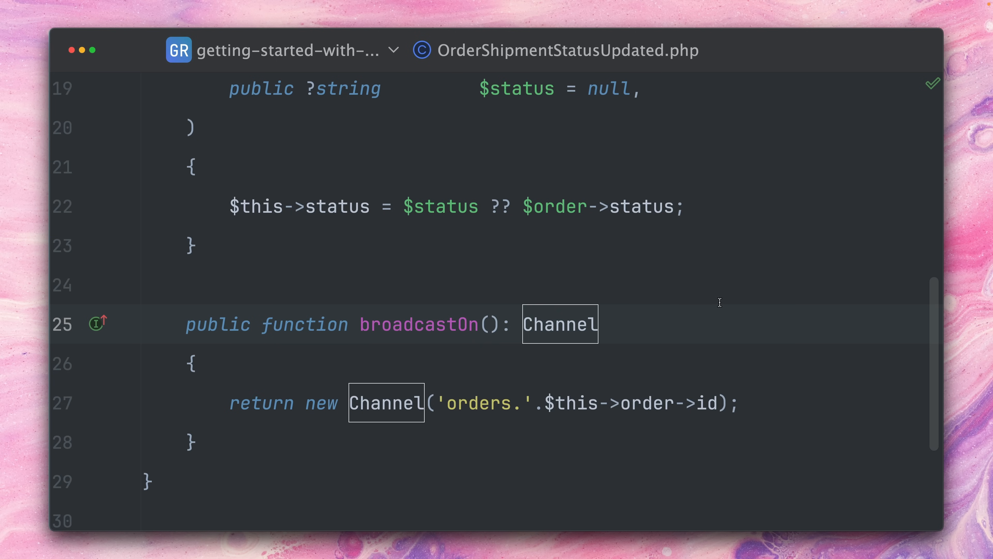
scroll(down, 3)
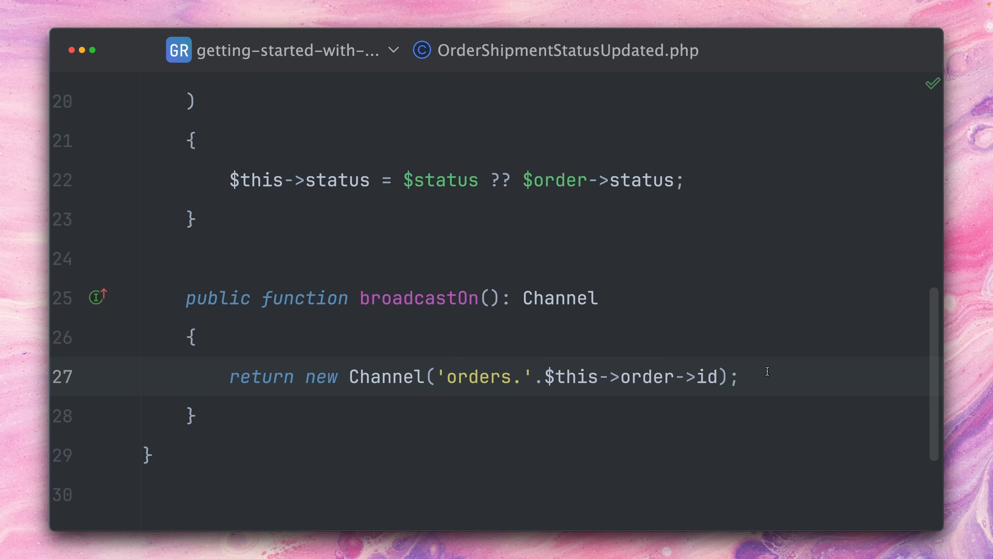
scroll(up, 3)
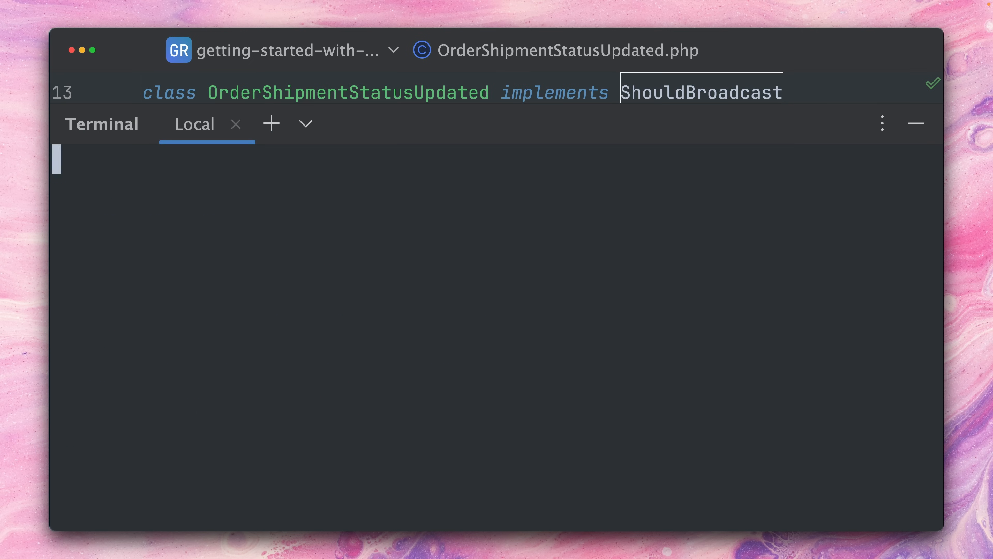
text(php)
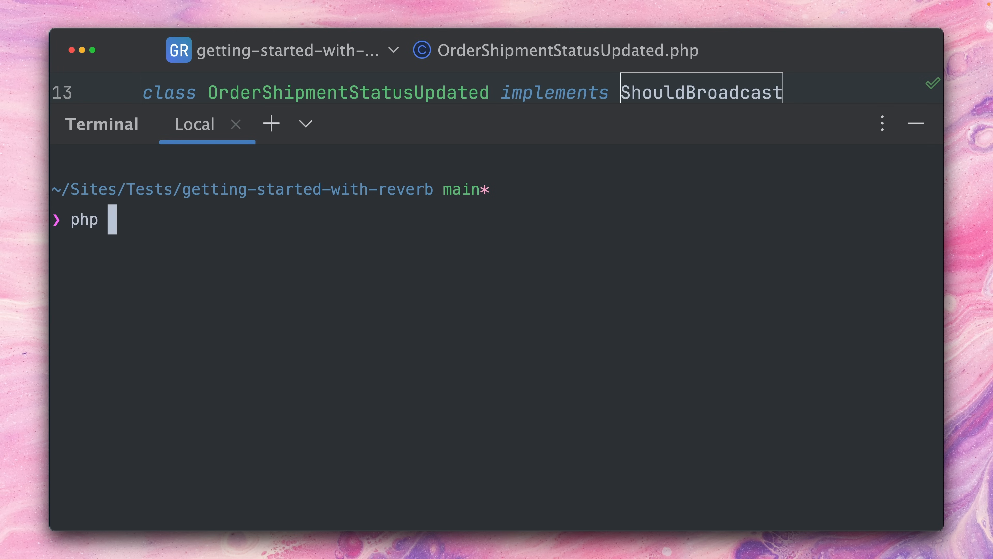
text(ar)
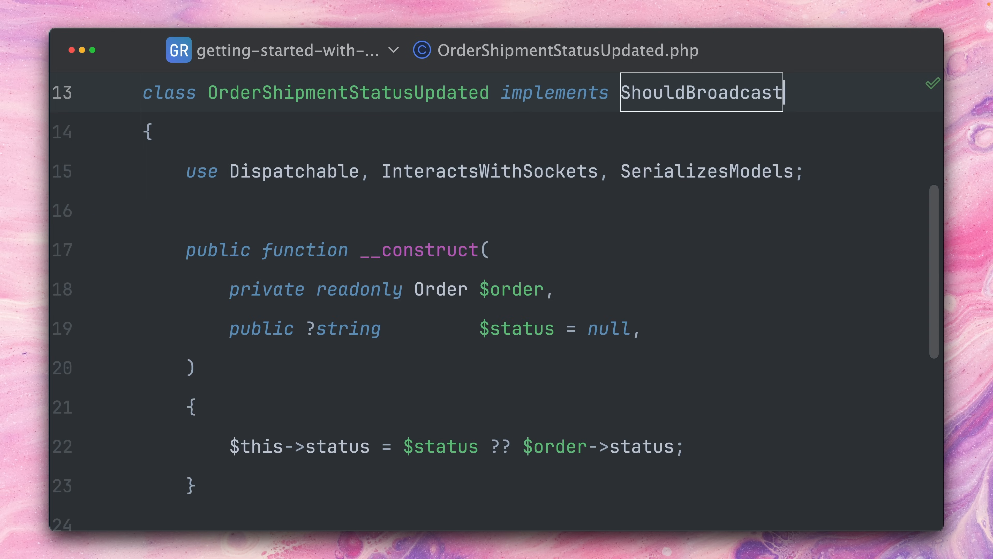
key(cmd+e)
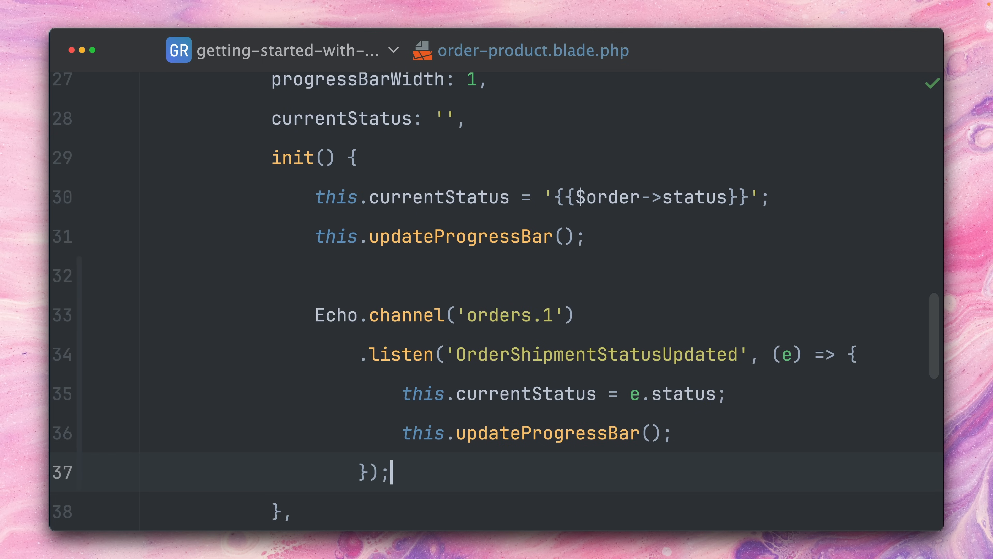
Locate the Echo.channel('orders.1') listener and pick out e.status.
scroll(down, 3)
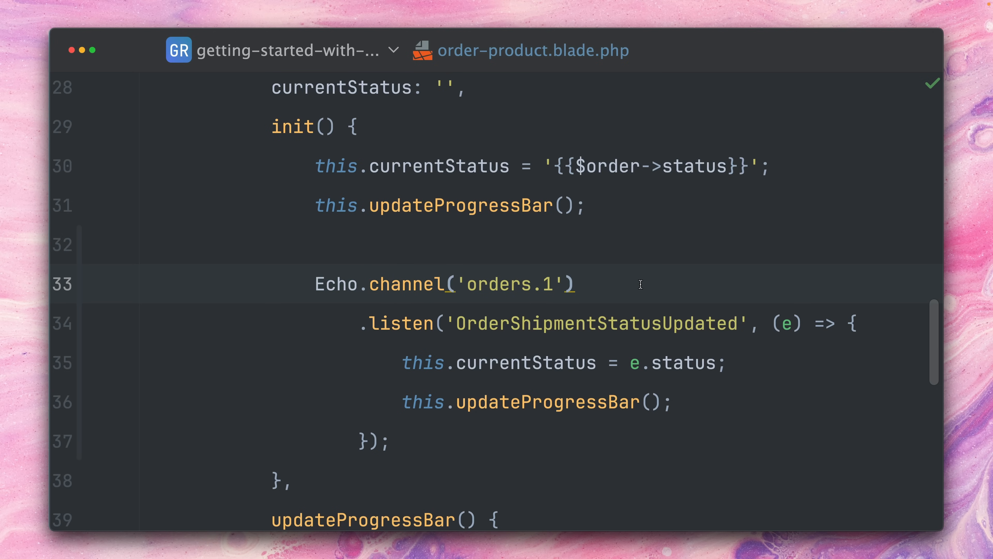
mouse_move(604, 281)
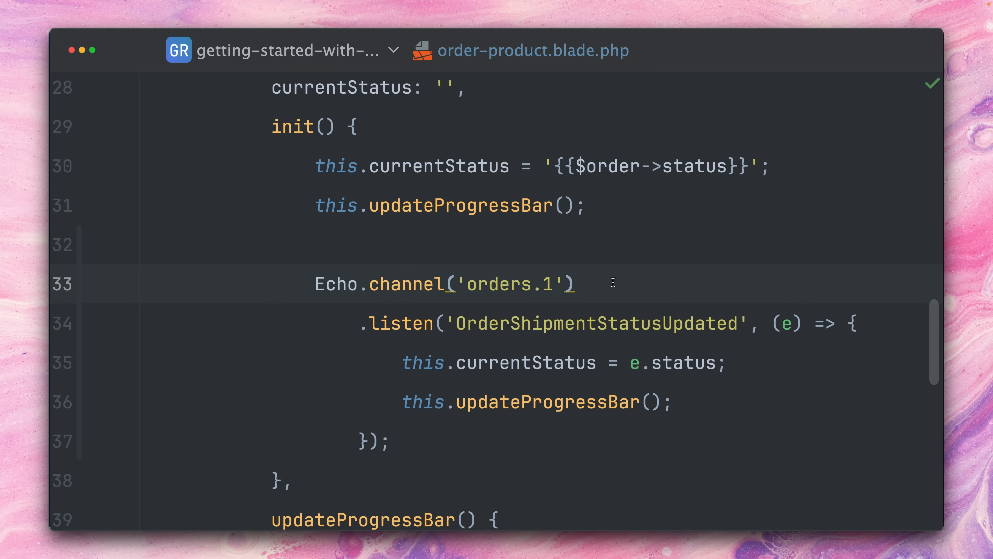
mouse_move(641, 279)
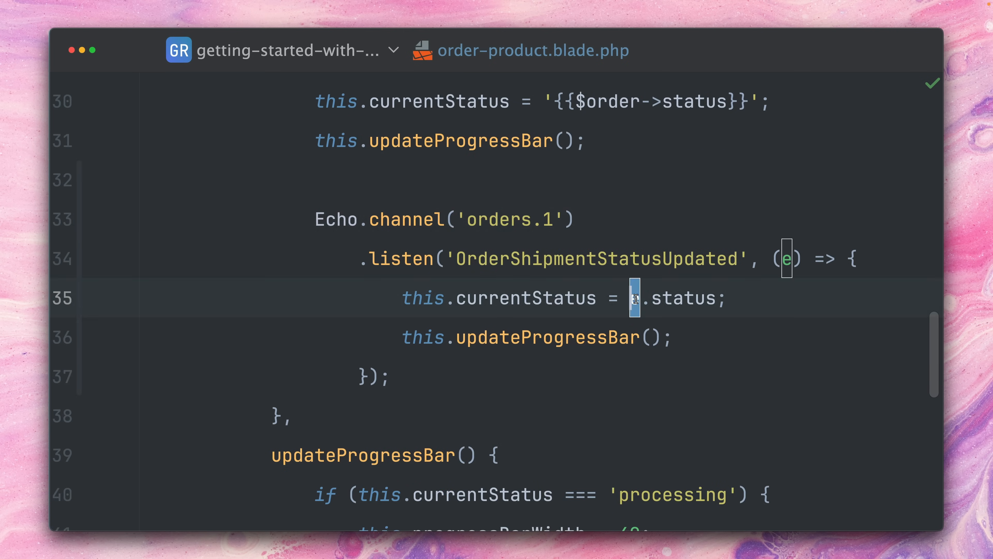
double_click(682, 299)
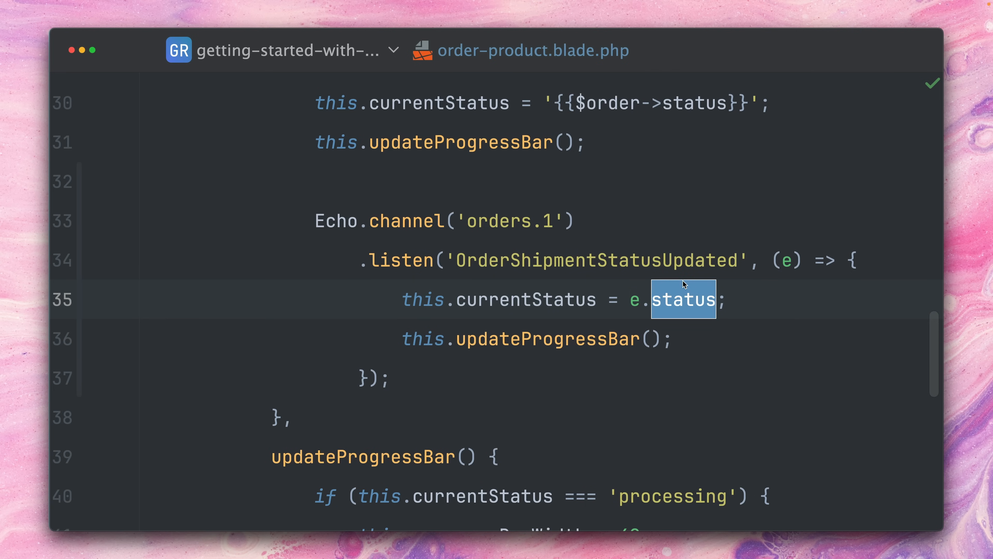
mouse_move(647, 338)
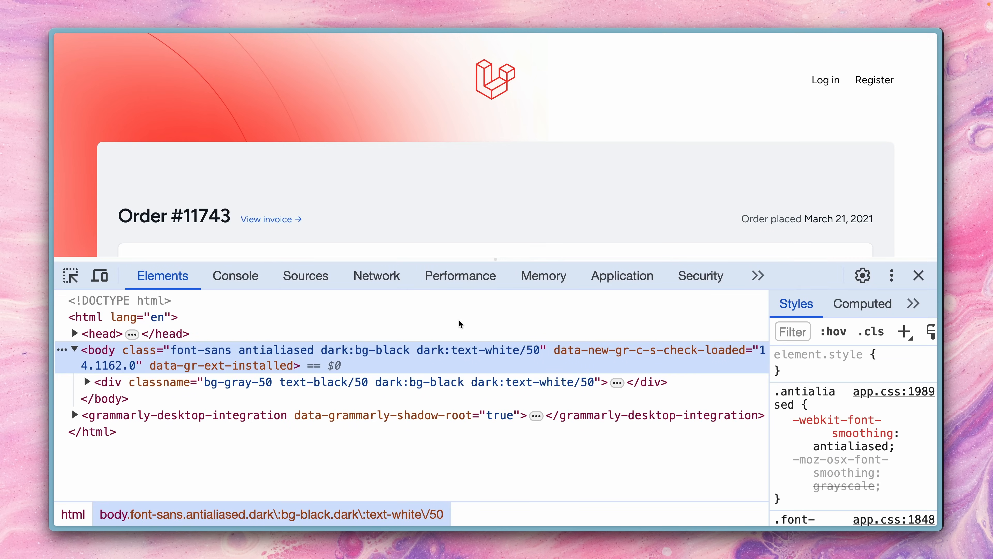
Inspect the Reverb WebSocket messages showing the 'processing' event on orders.1, then close DevTools.
click(376, 275)
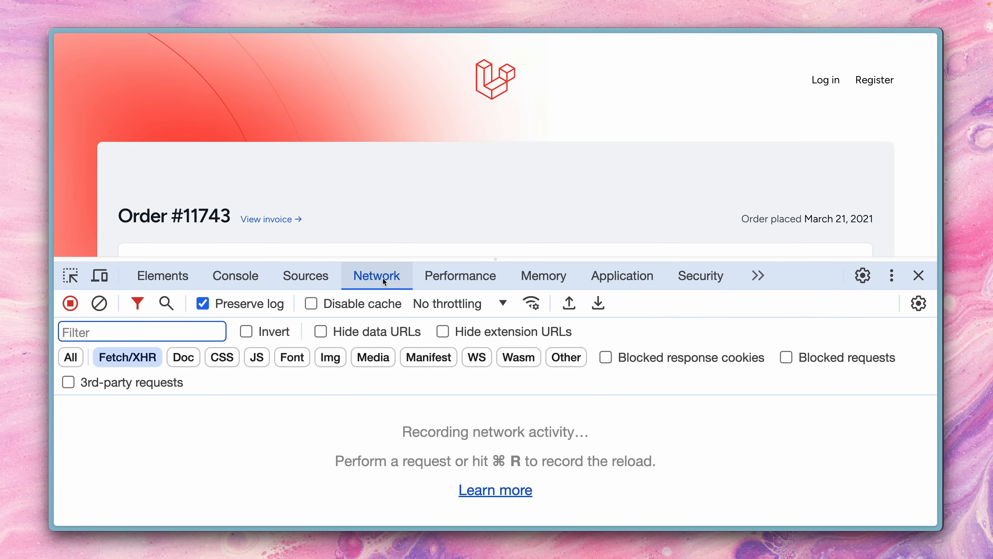
click(476, 357)
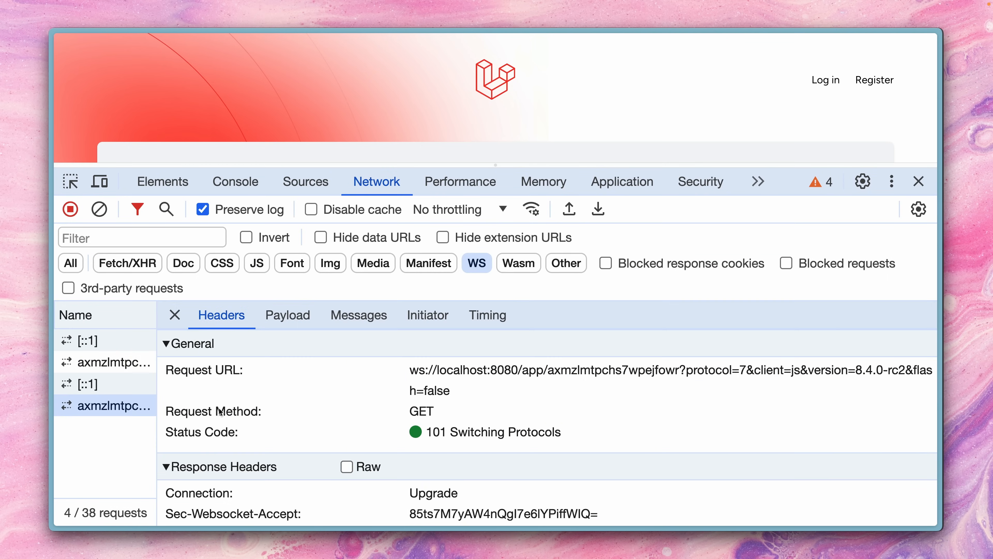
click(358, 315)
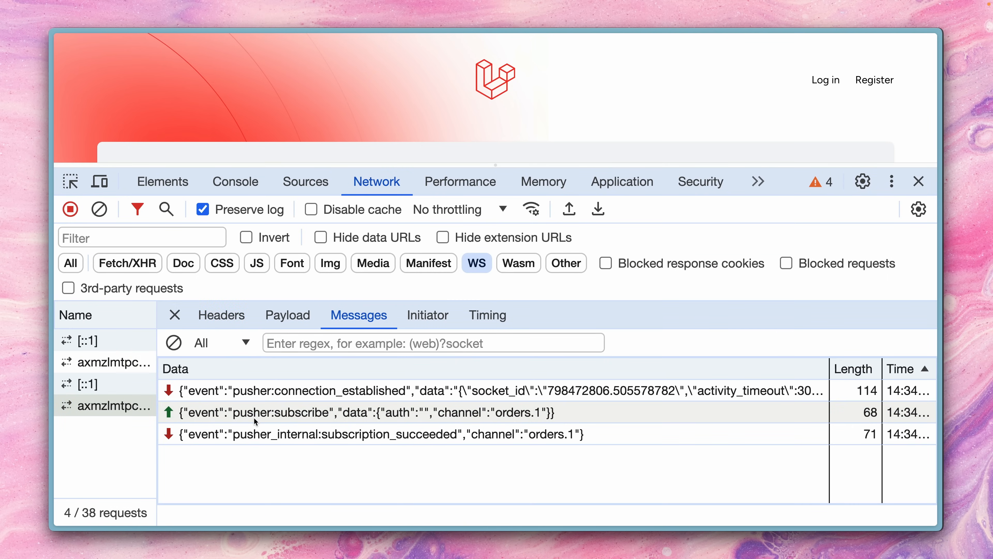
mouse_move(423, 420)
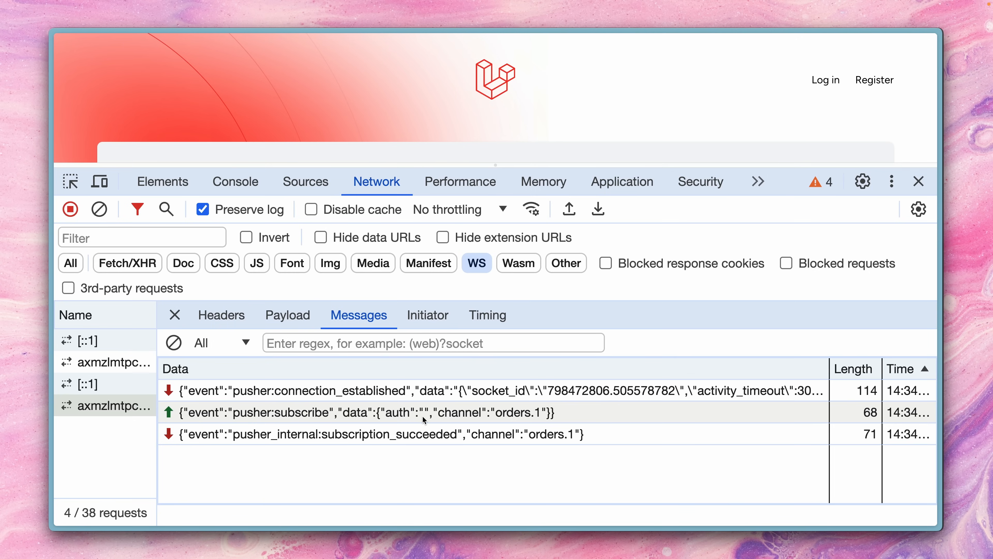
mouse_move(541, 421)
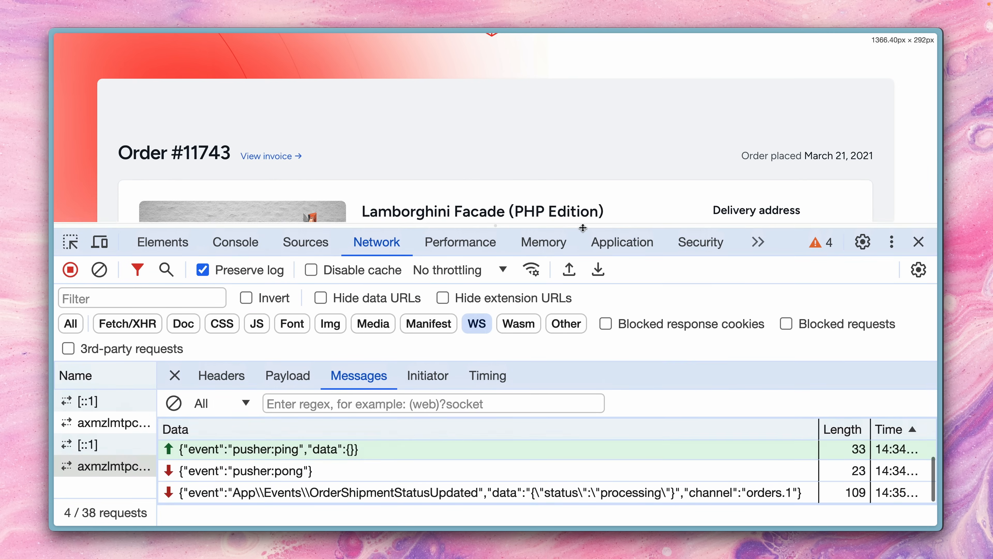
scroll(down, 3)
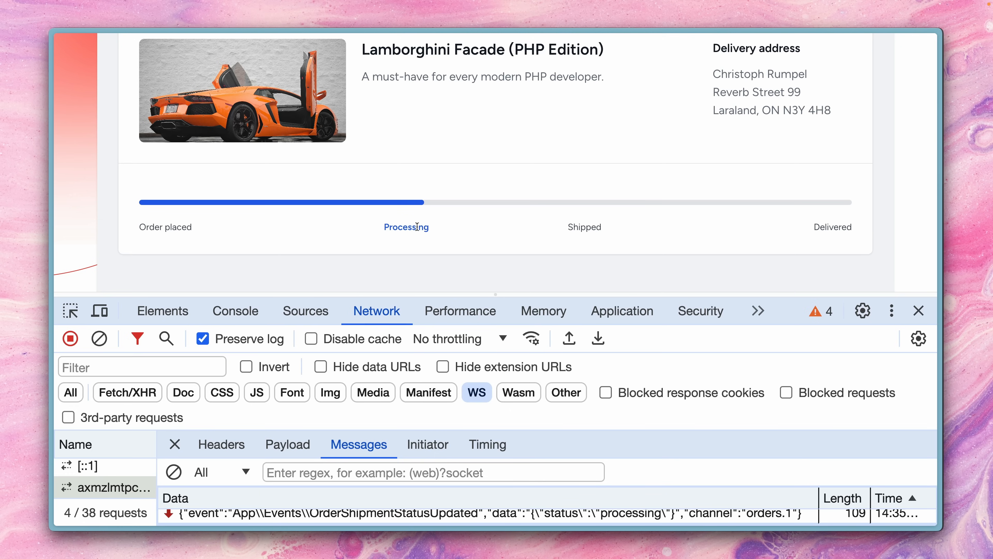
mouse_move(900, 315)
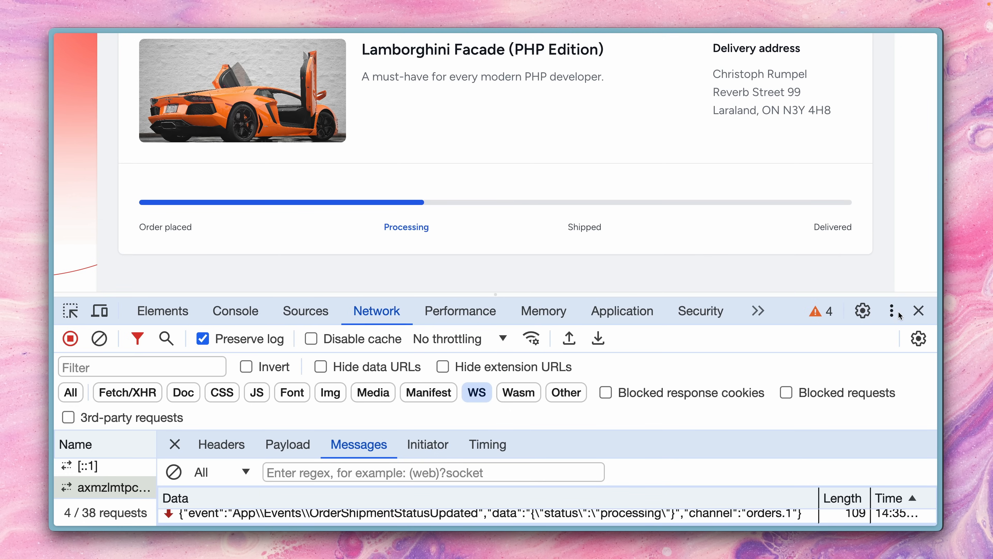
click(919, 311)
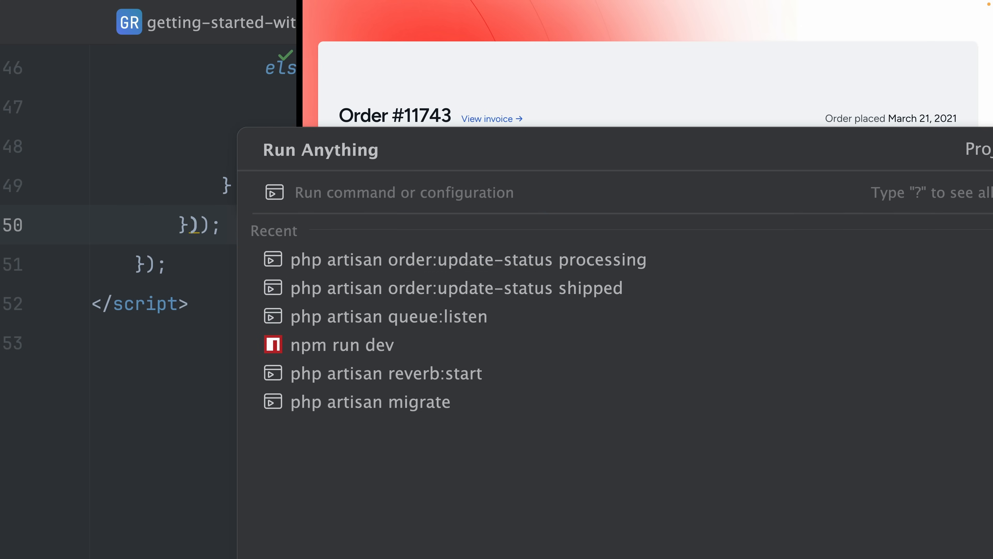
Run the order:update-status command with 'delivered' and watch the bar reach Delivered.
click(455, 260)
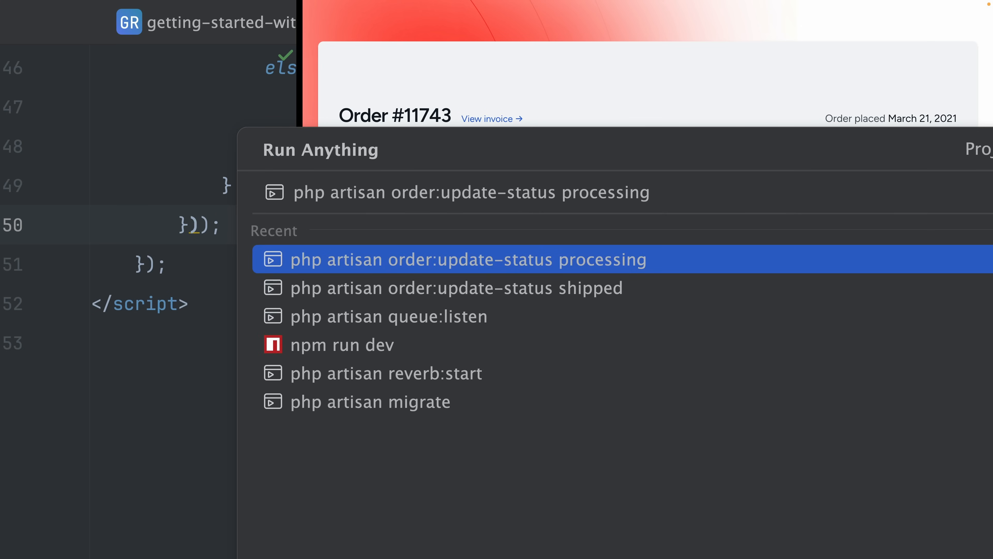
text(de)
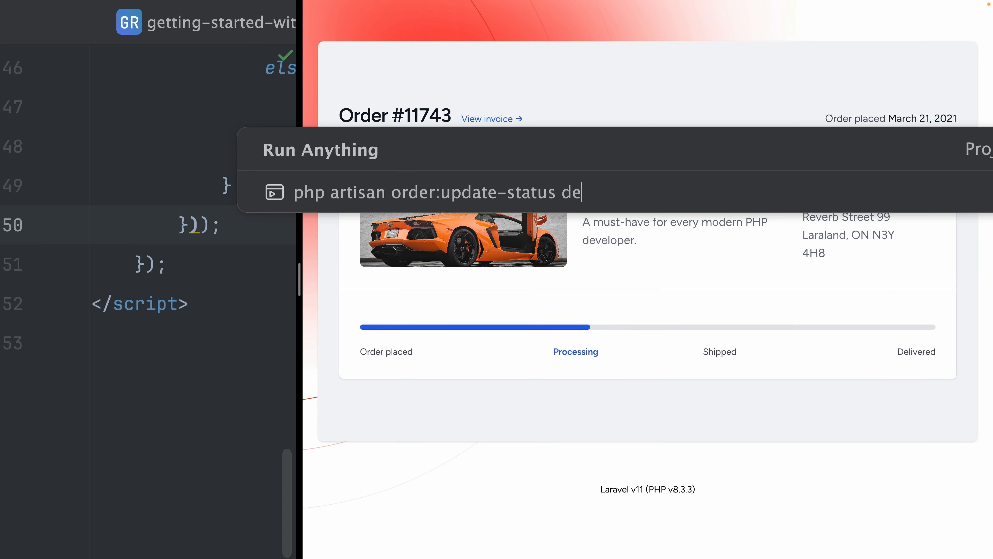
text(livere)
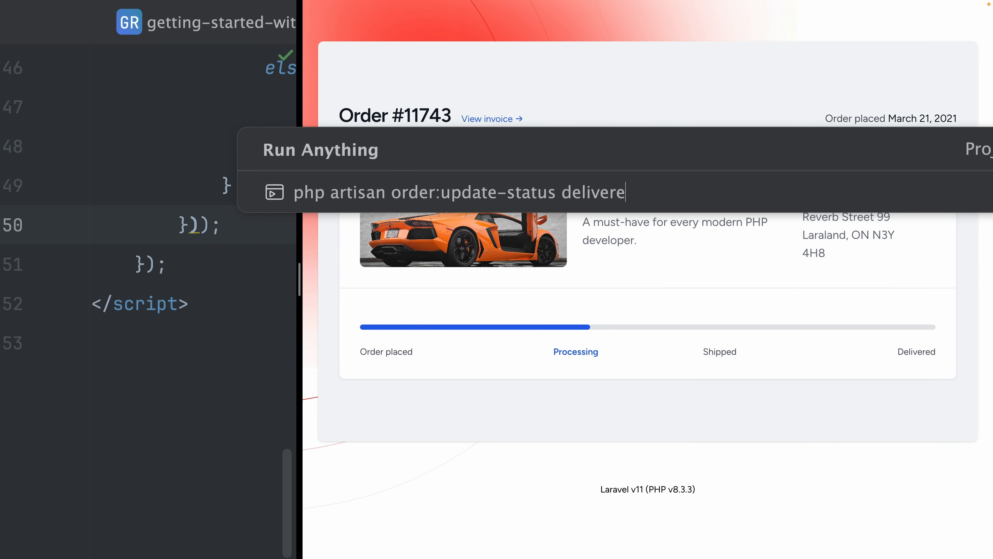
key(Enter)
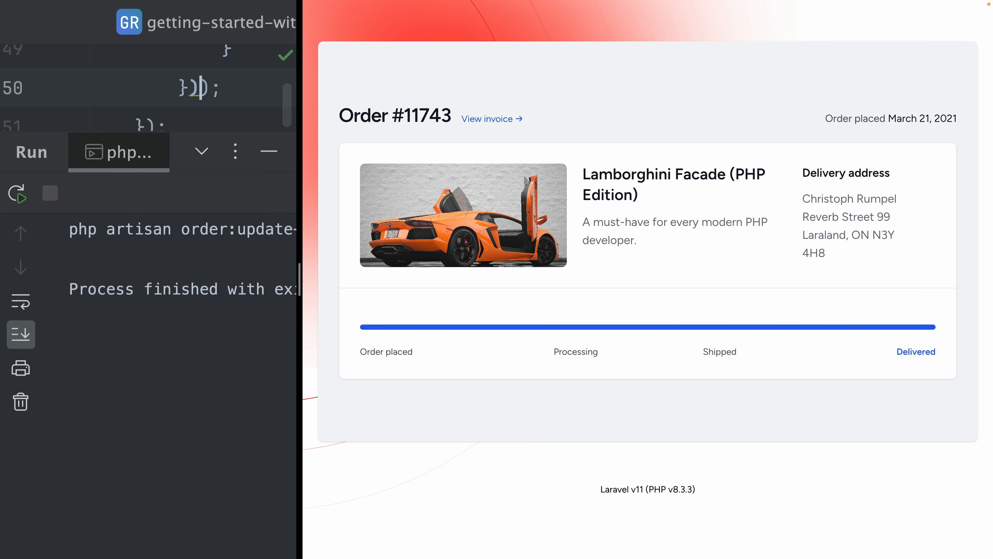
click(17, 194)
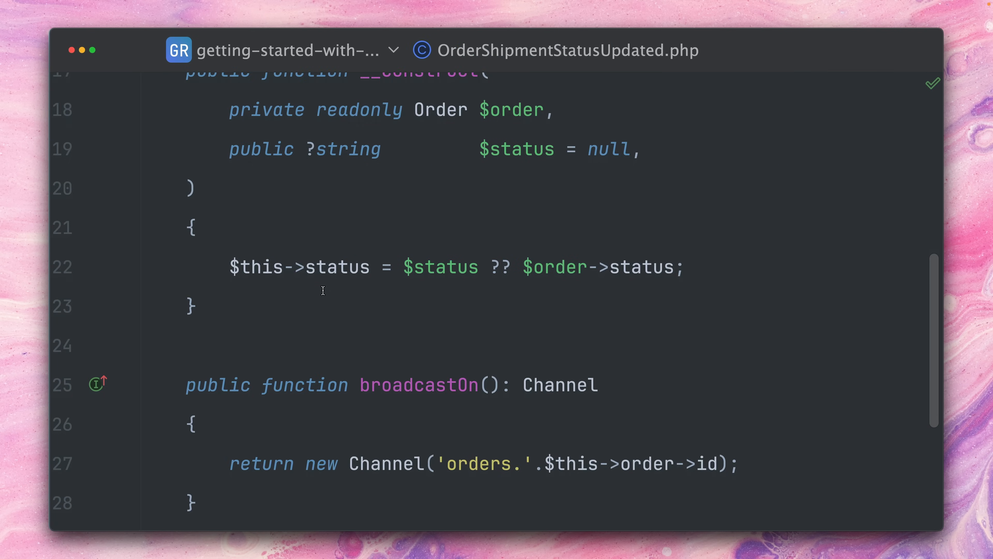
Replace Channel with PrivateChannel in broadcastOn.
double_click(386, 338)
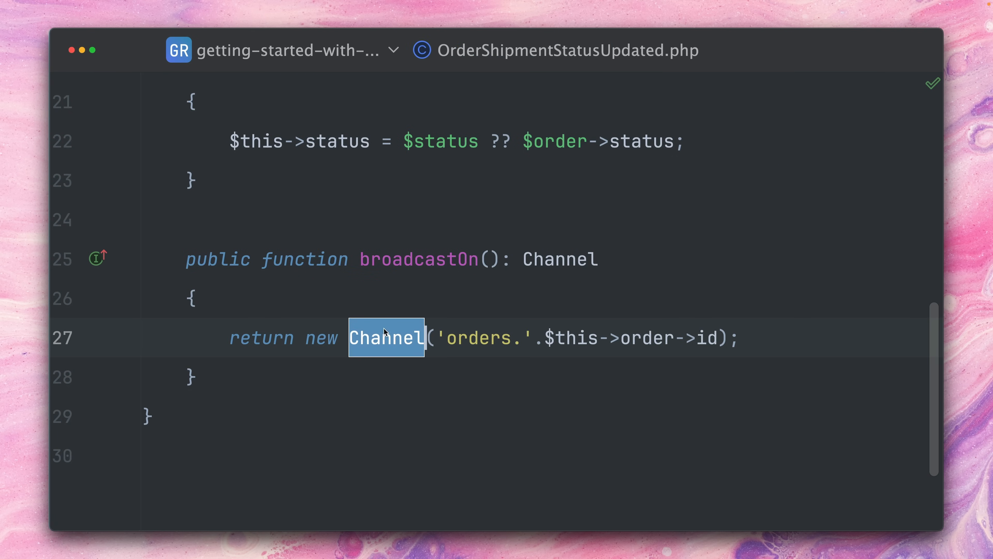
mouse_move(396, 288)
text(Private)
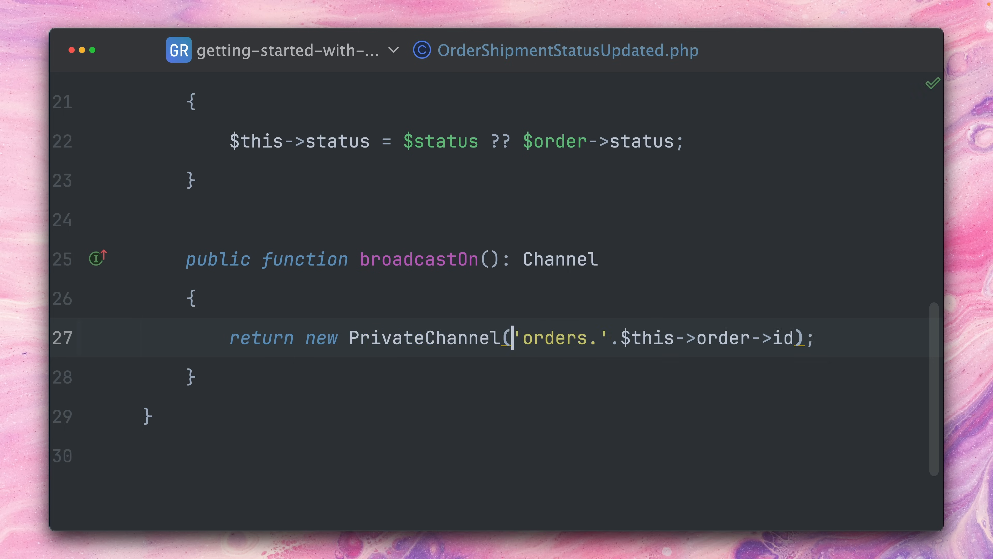
mouse_move(513, 337)
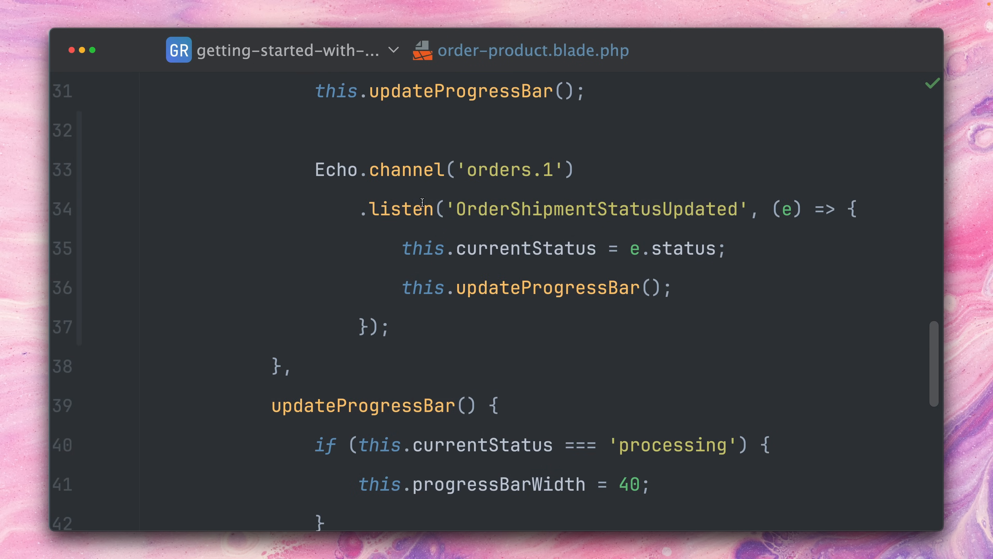
text(pr)
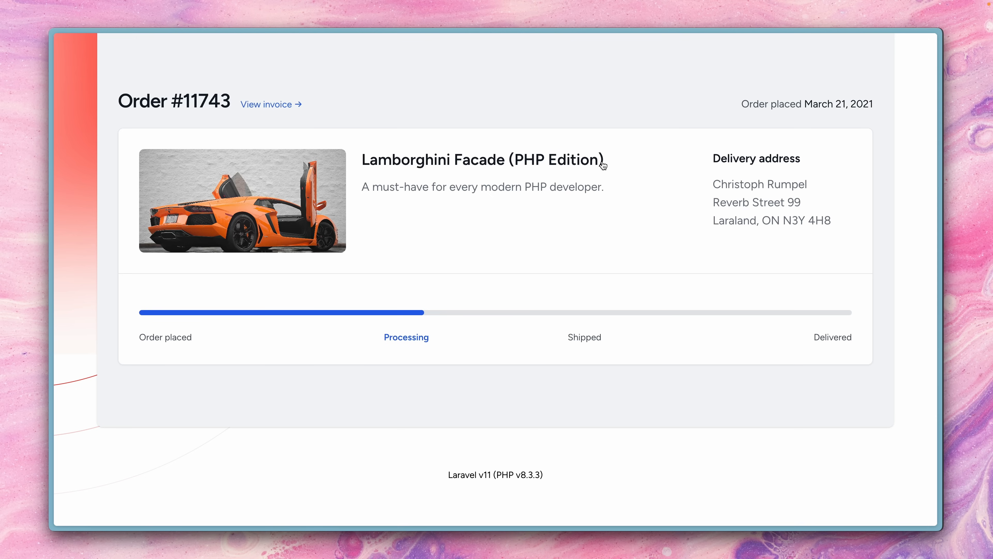
Inspect the broadcasting/auth request for private-orders.1 failing with 403 Forbidden.
key(F12)
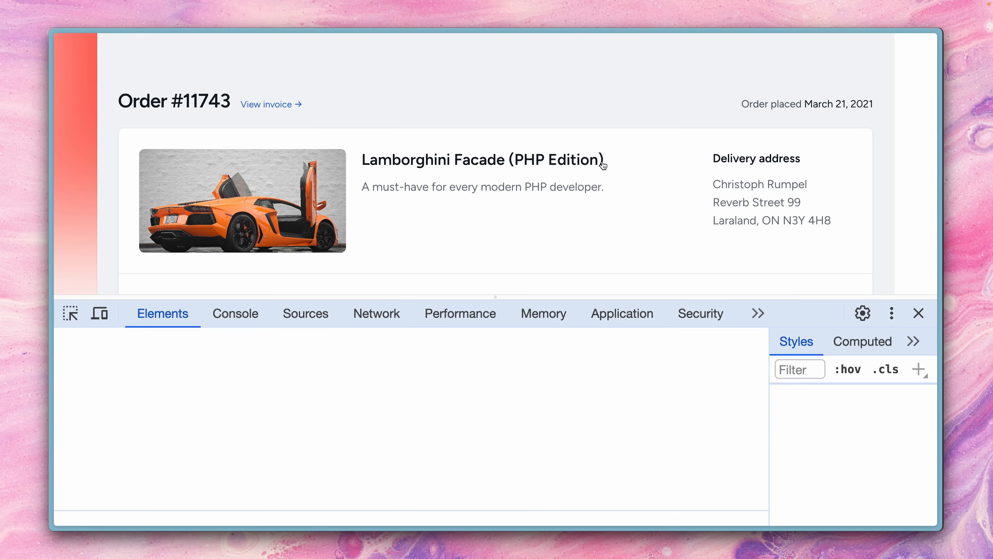
click(376, 313)
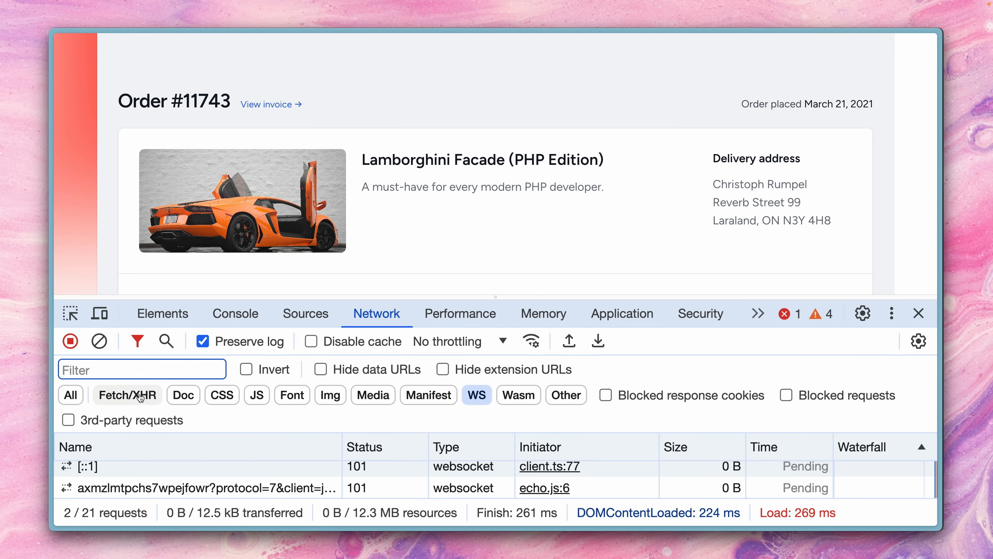
click(126, 394)
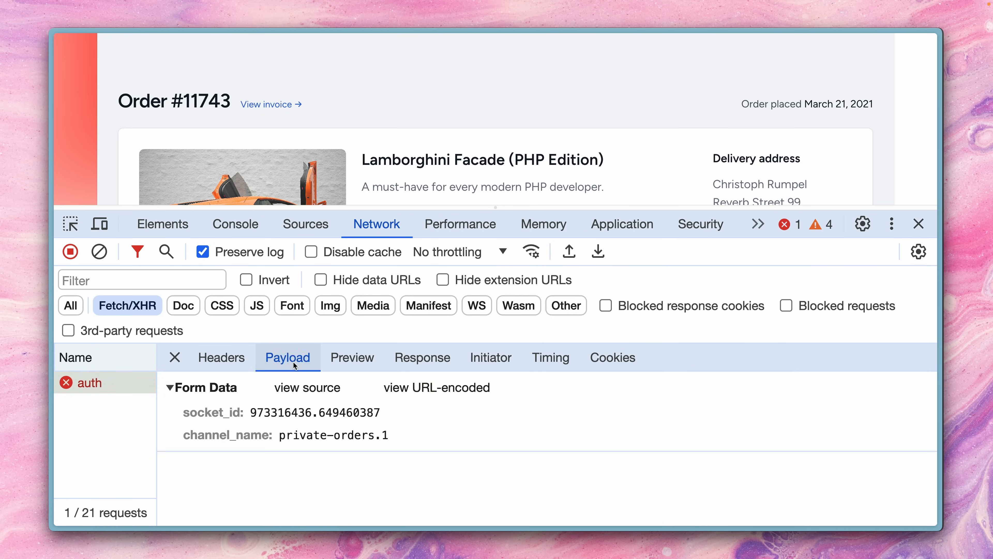
click(222, 357)
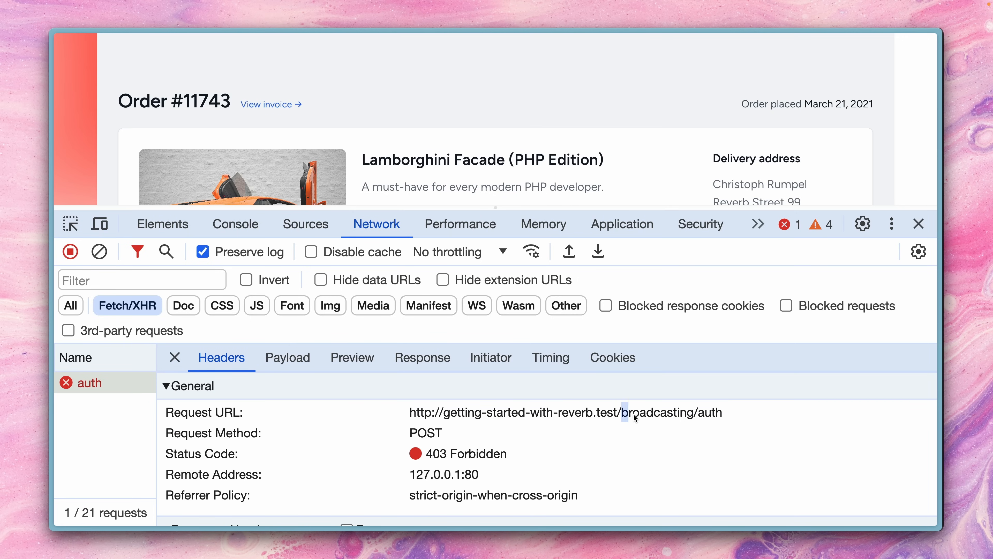
drag(634, 412, 722, 412)
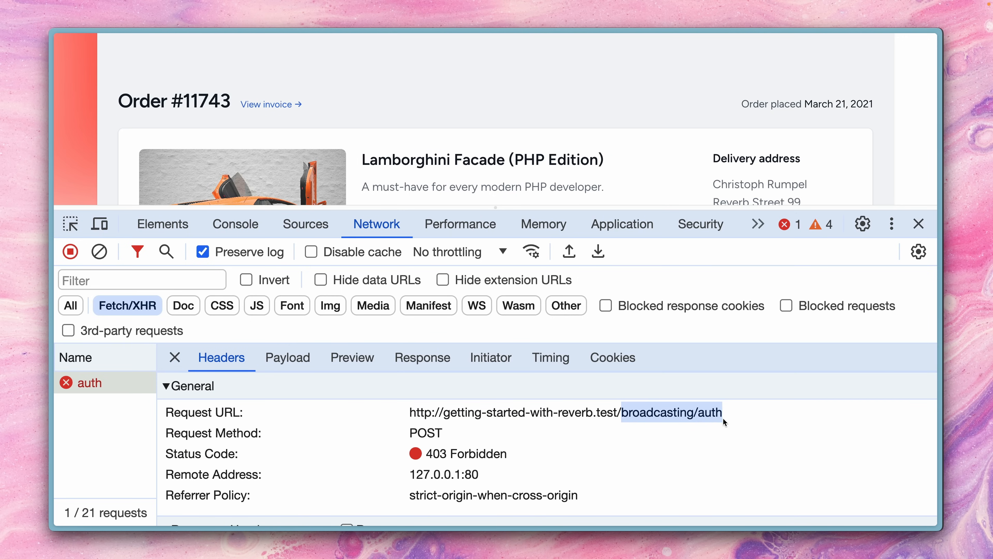
mouse_move(562, 449)
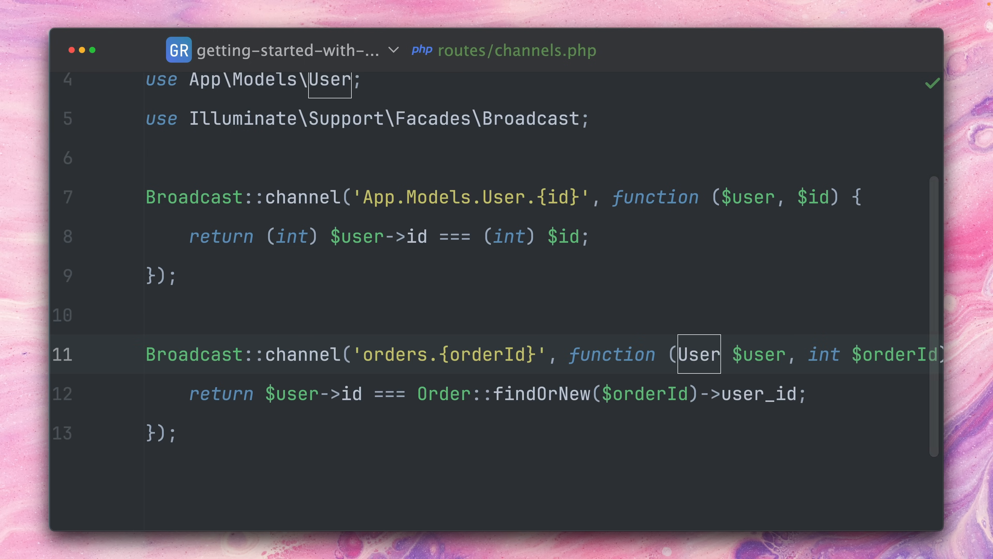
mouse_move(669, 333)
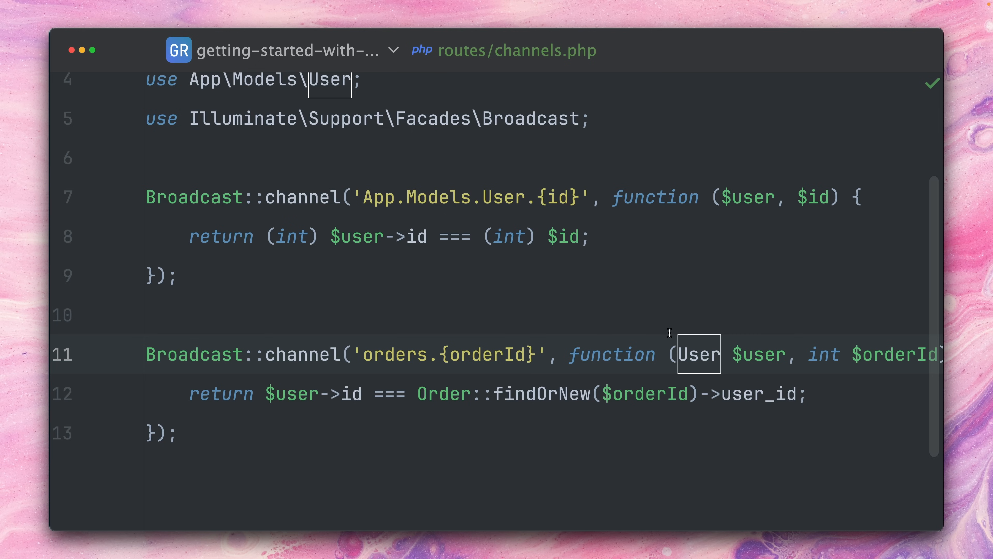
Highlight the 'orders' prefix in the Broadcast::channel('orders.{orderId}') authorization definition.
double_click(389, 354)
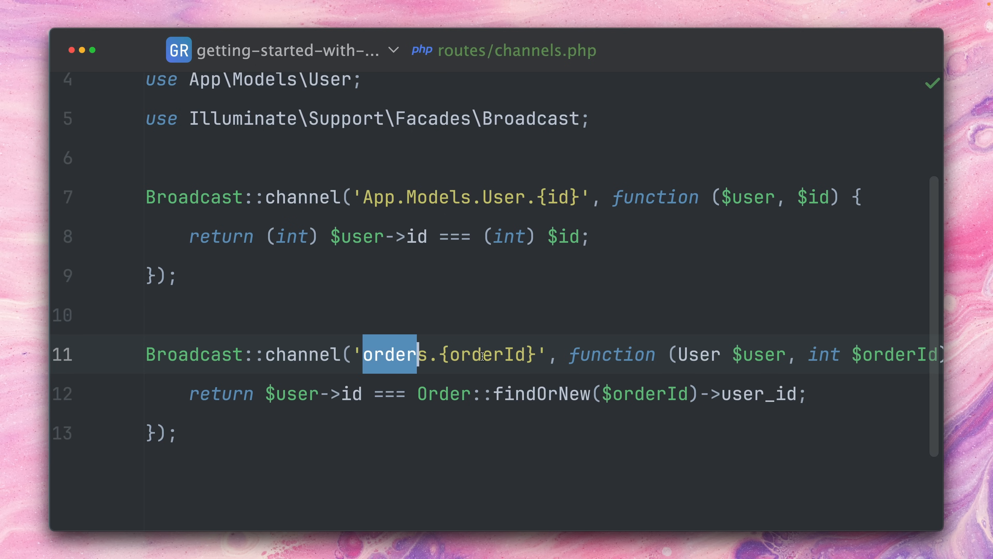
scroll(right, 3)
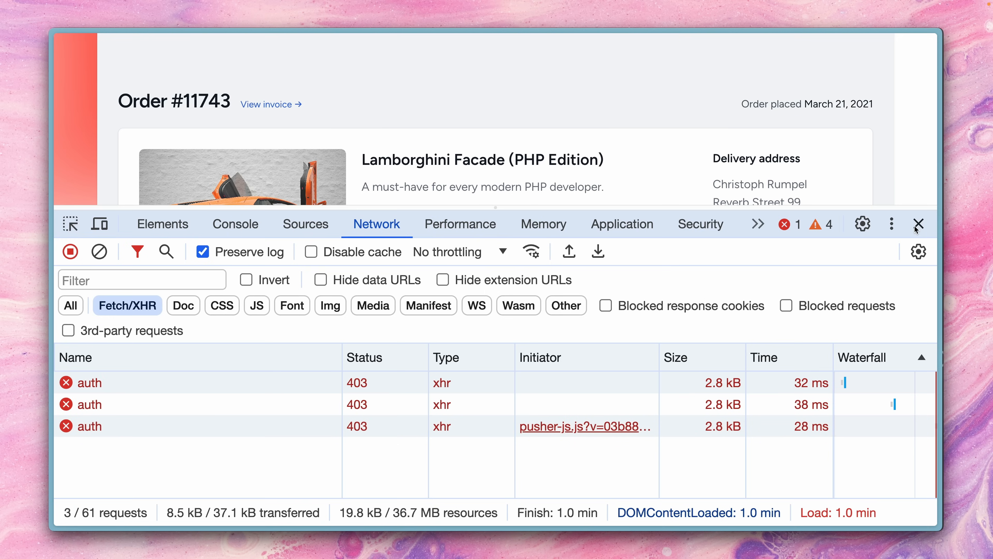
Reload the order page and confirm the broadcasting/auth request now returns 200 OK.
click(917, 224)
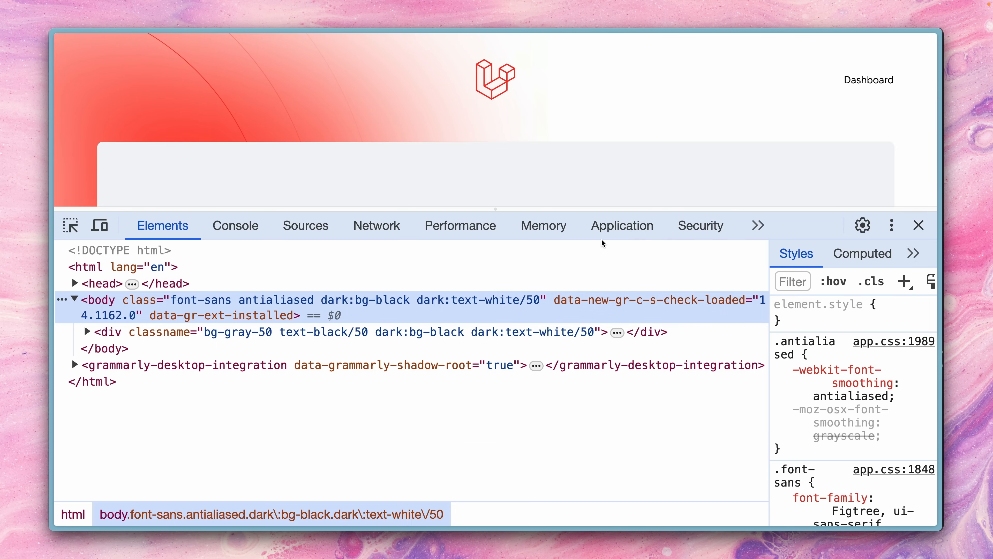
click(376, 225)
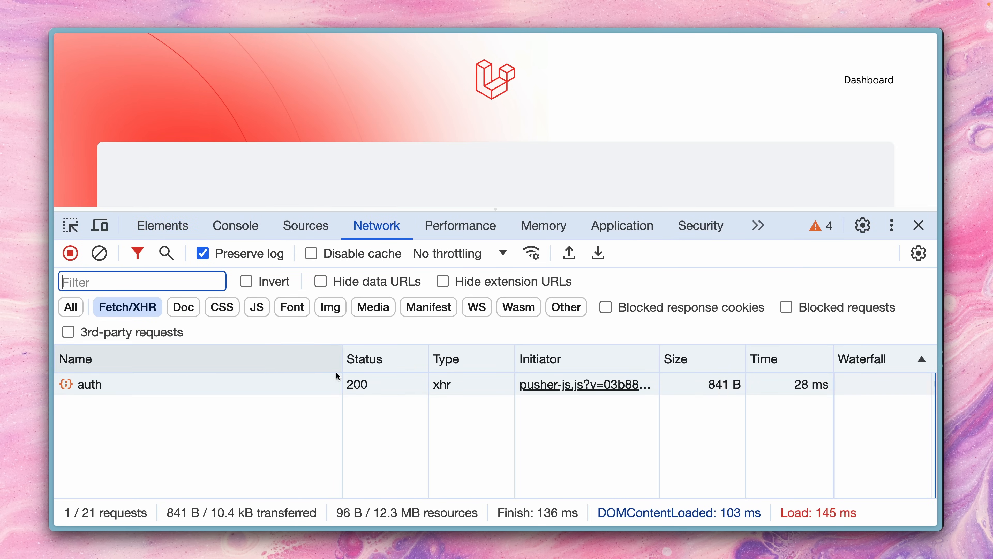
click(90, 383)
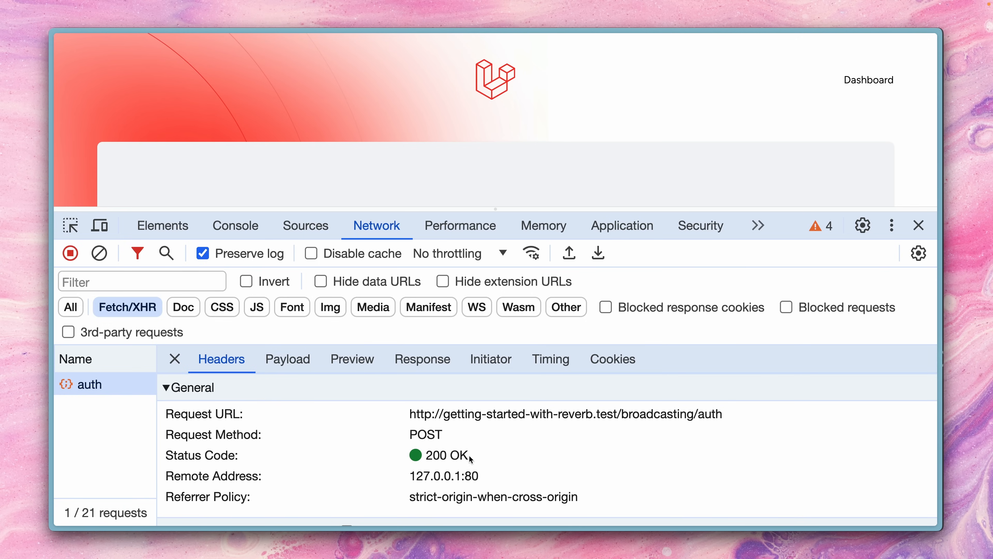
mouse_move(733, 370)
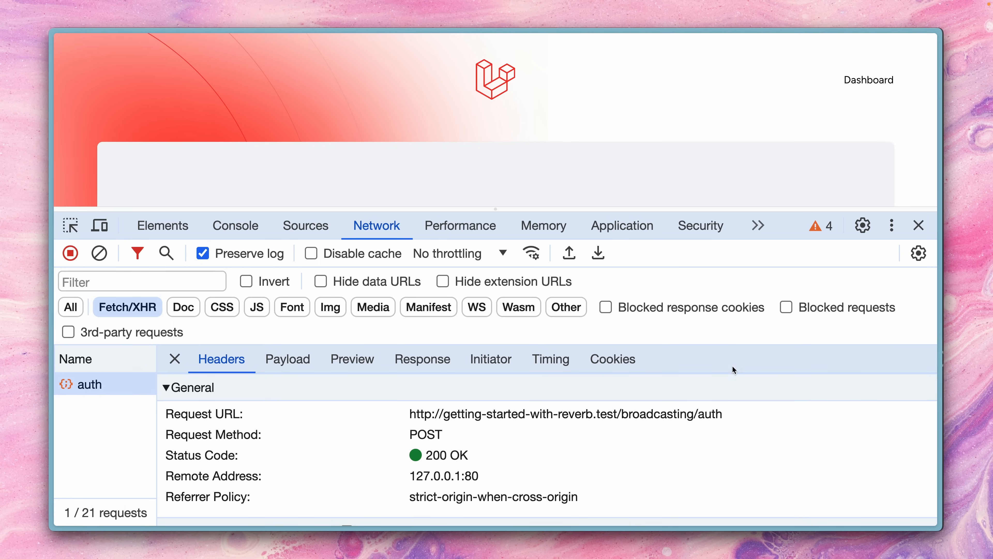
click(919, 225)
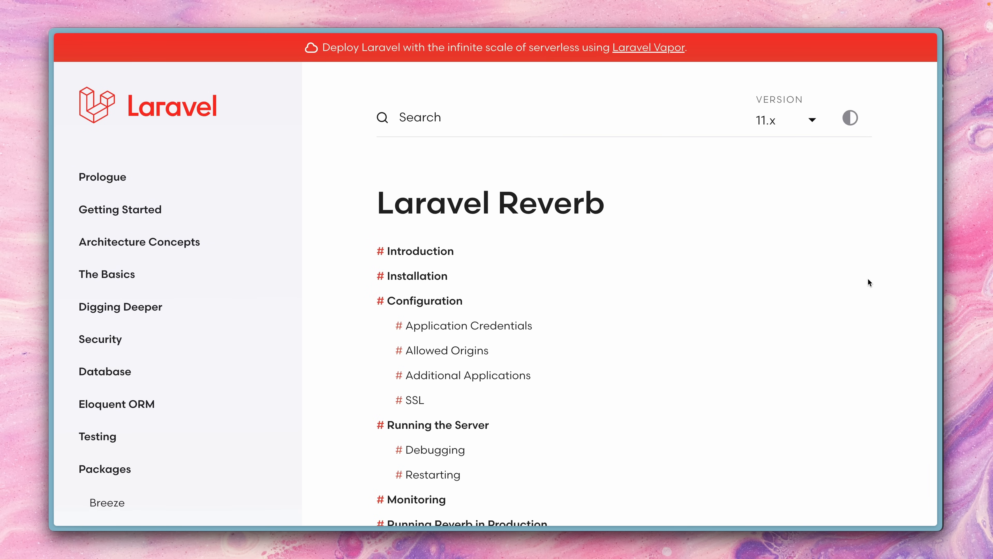
Read the Reverb docs through Configuration, SSL and Running the Server down to Restarting.
scroll(down, 3)
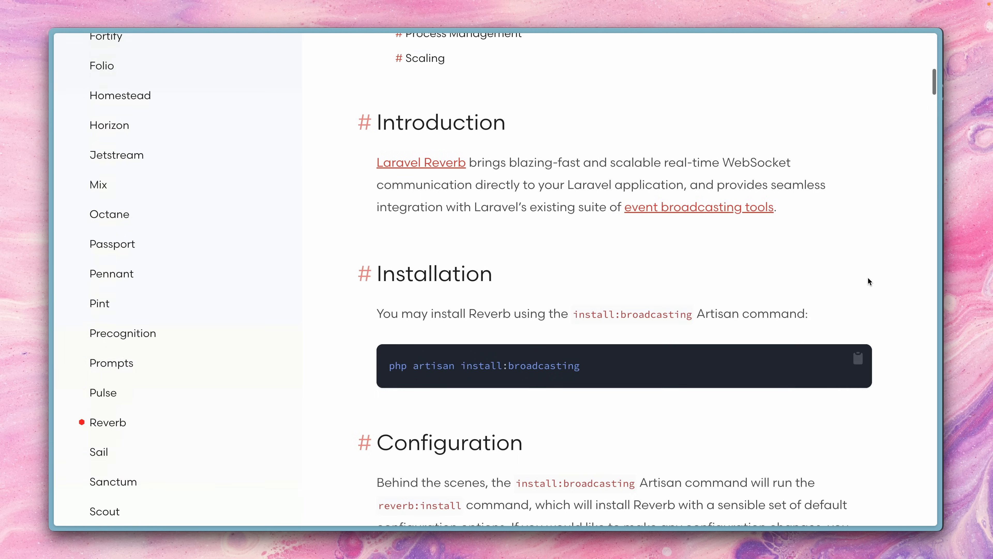
scroll(down, 3)
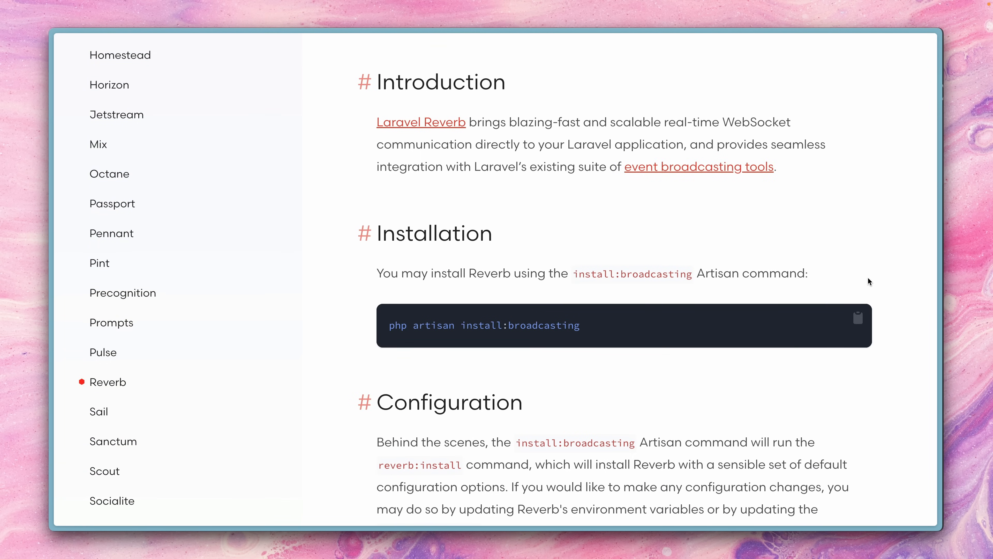
scroll(down, 3)
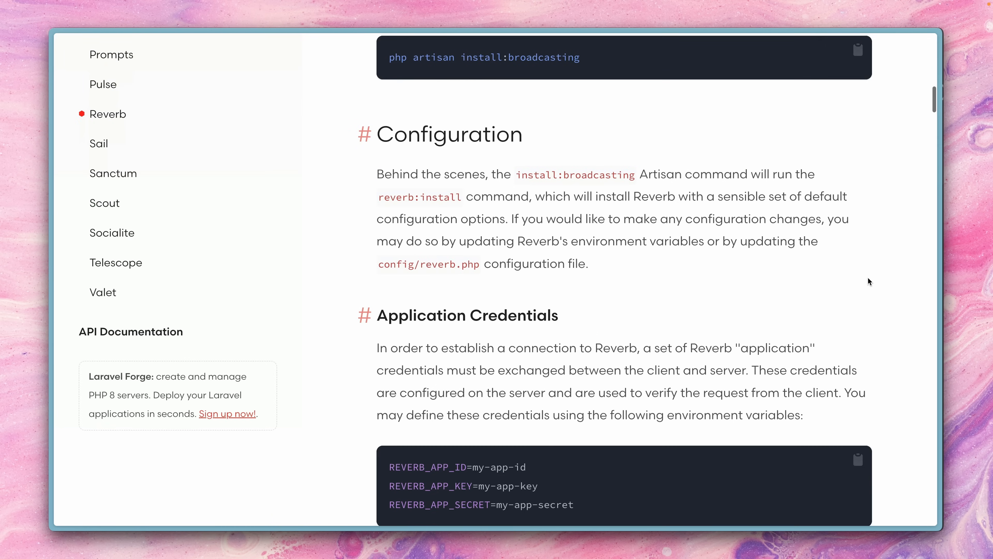
scroll(down, 3)
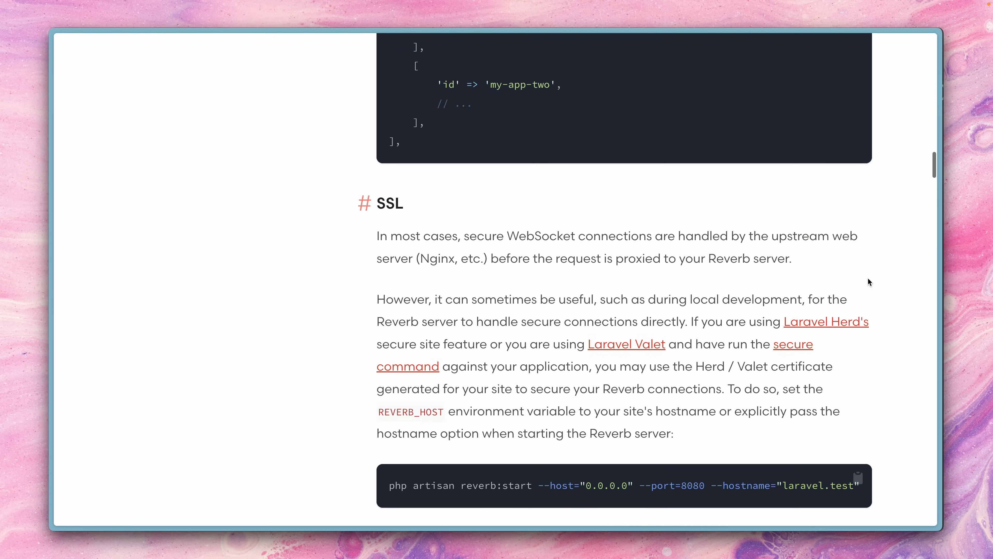
scroll(down, 3)
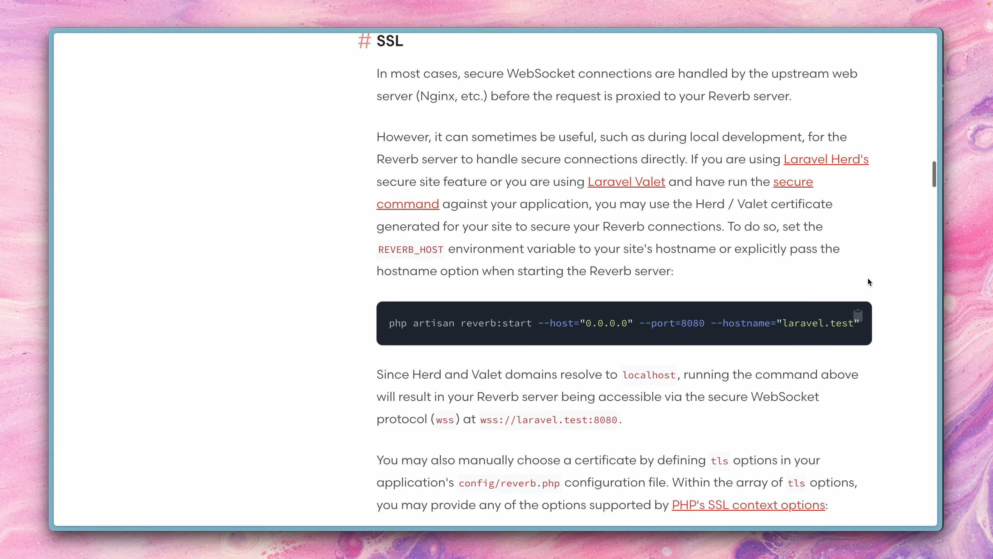
scroll(down, 3)
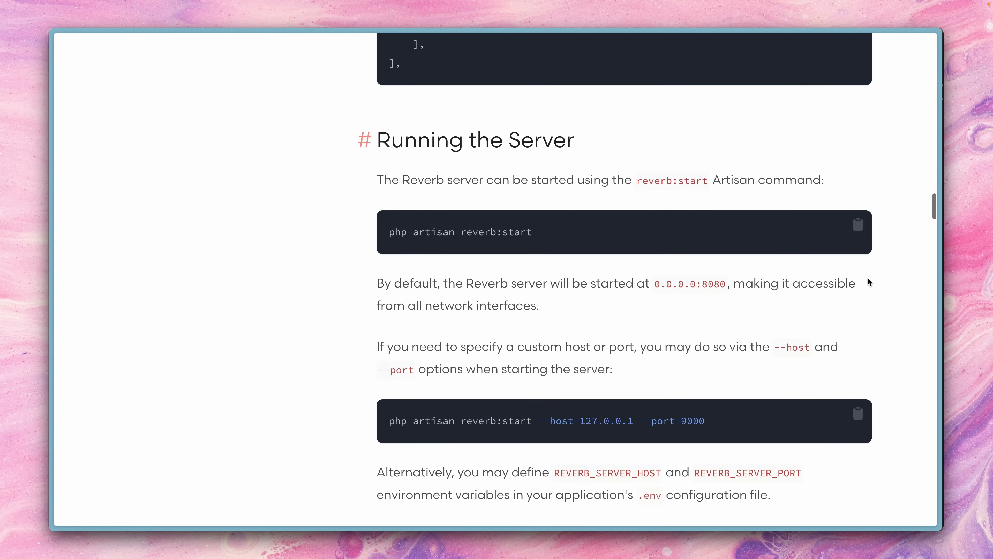
scroll(down, 3)
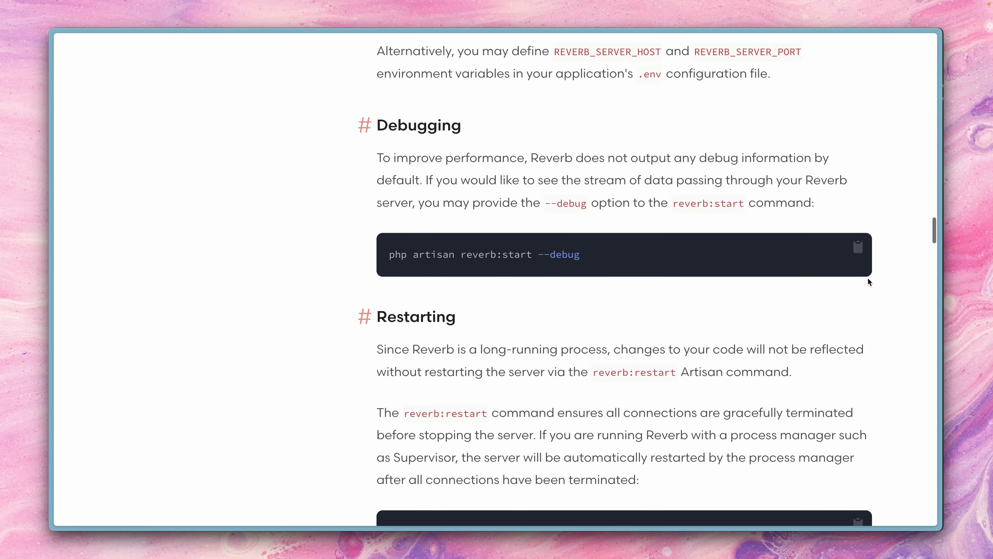
scroll(down, 3)
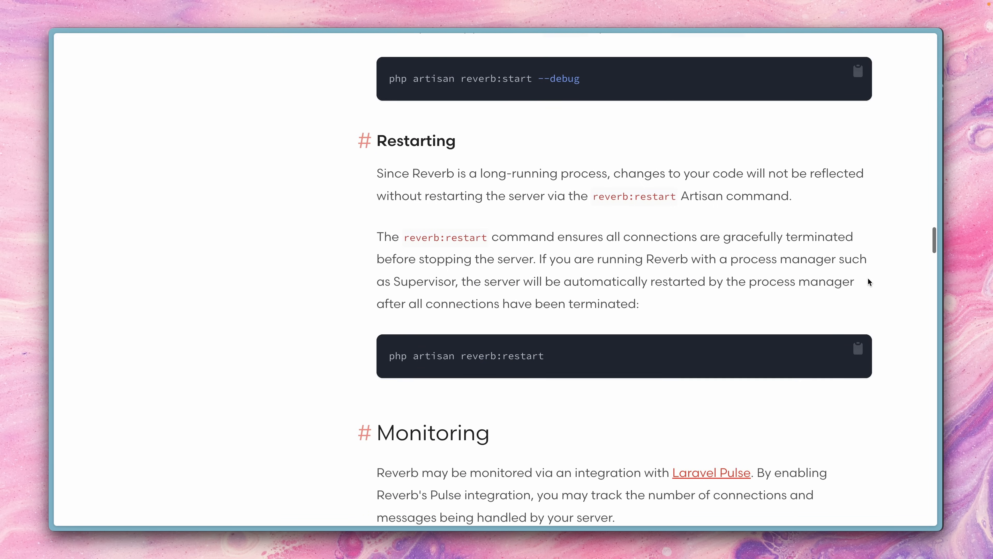